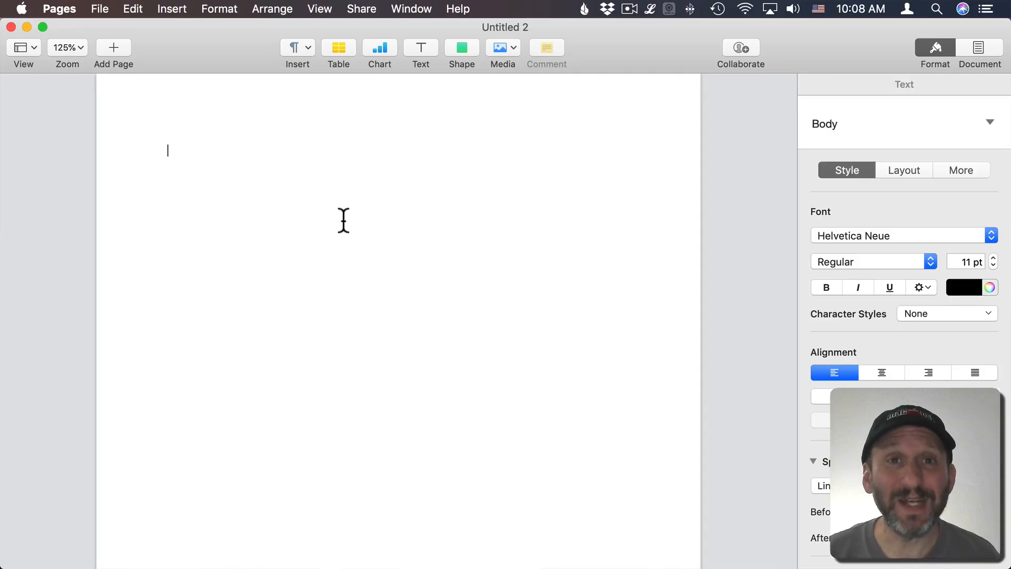
mouse_move(127, 42)
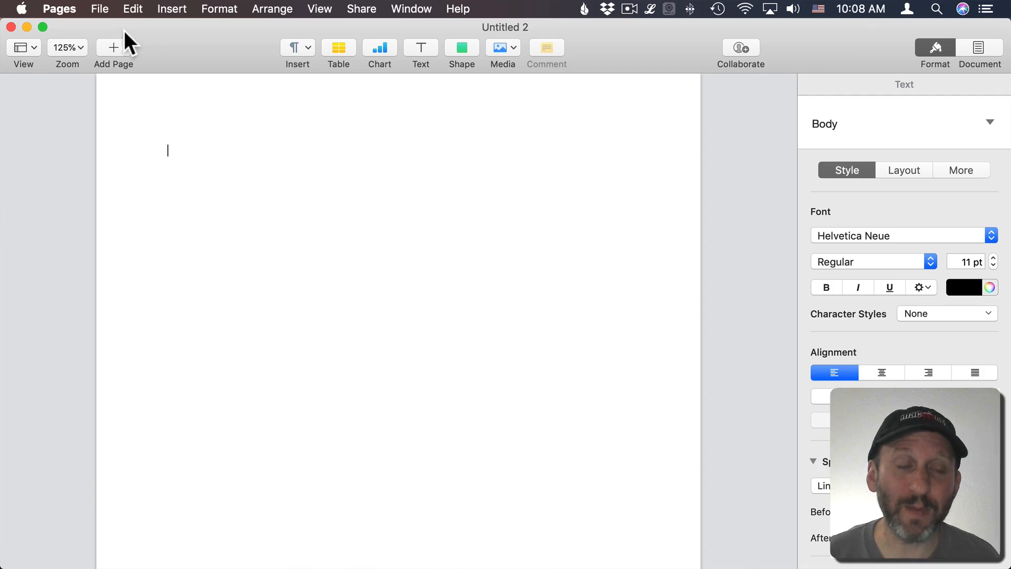
mouse_move(202, 163)
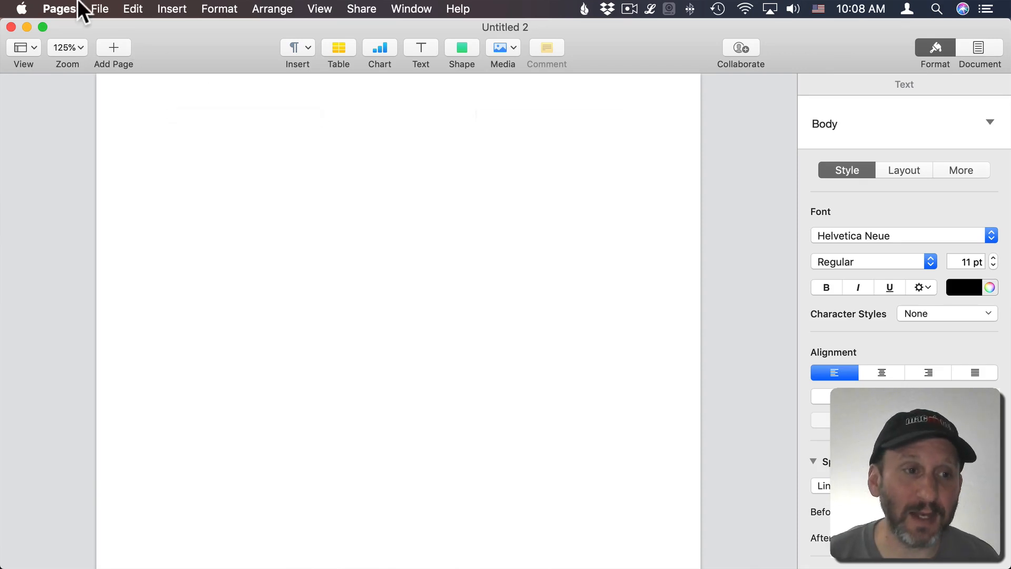
Step: Convert the blank word-processing document to a page layout document via the File menu
left_click(99, 10)
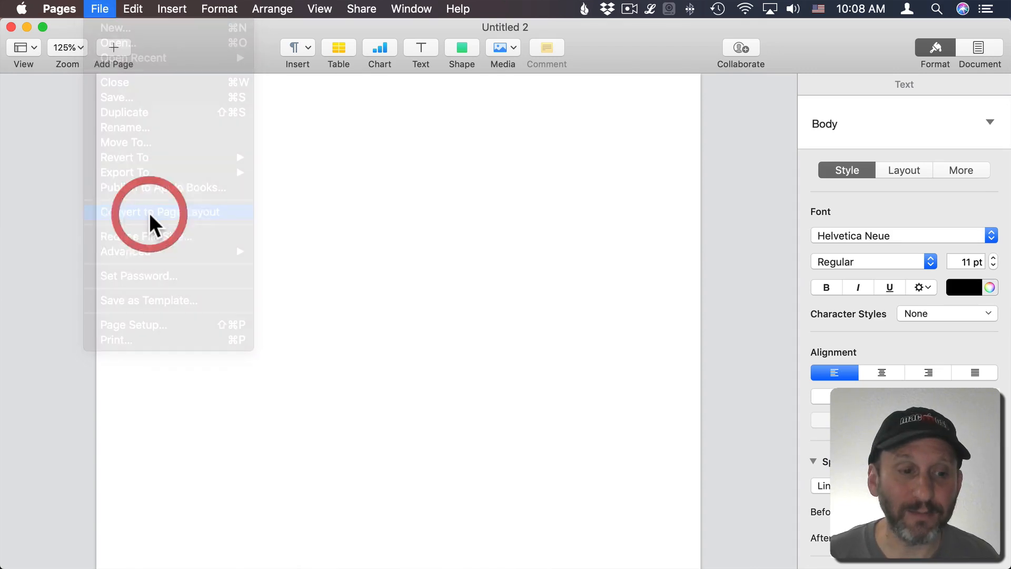
left_click(153, 212)
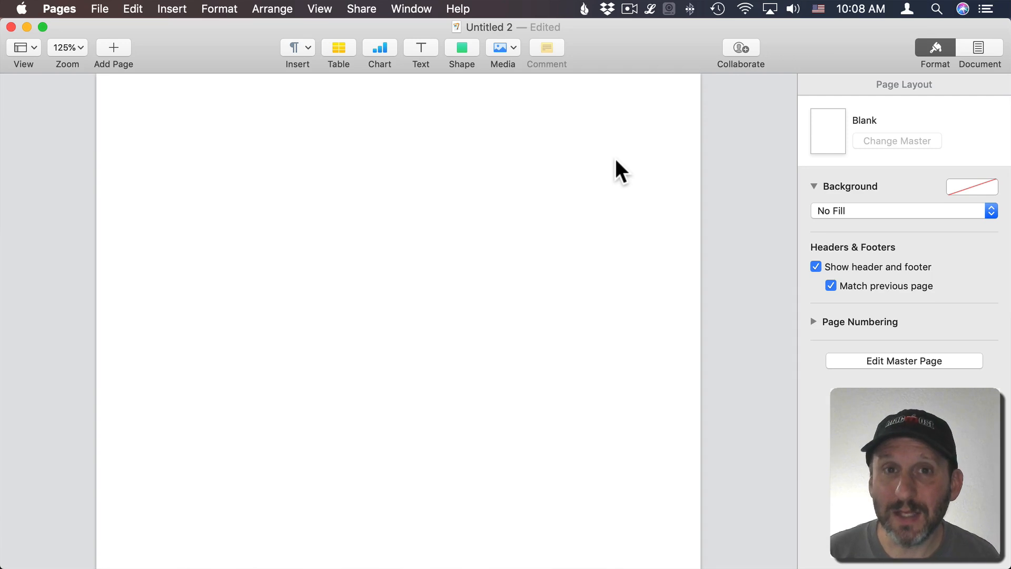
Step: Set the zoom to 75% so the whole page fits in the window
left_click(67, 47)
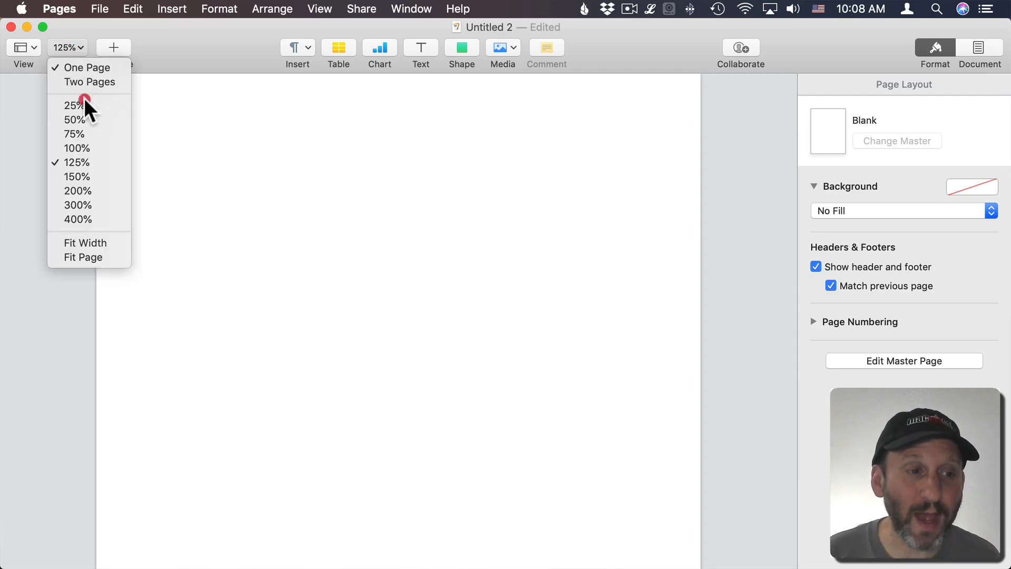
left_click(74, 134)
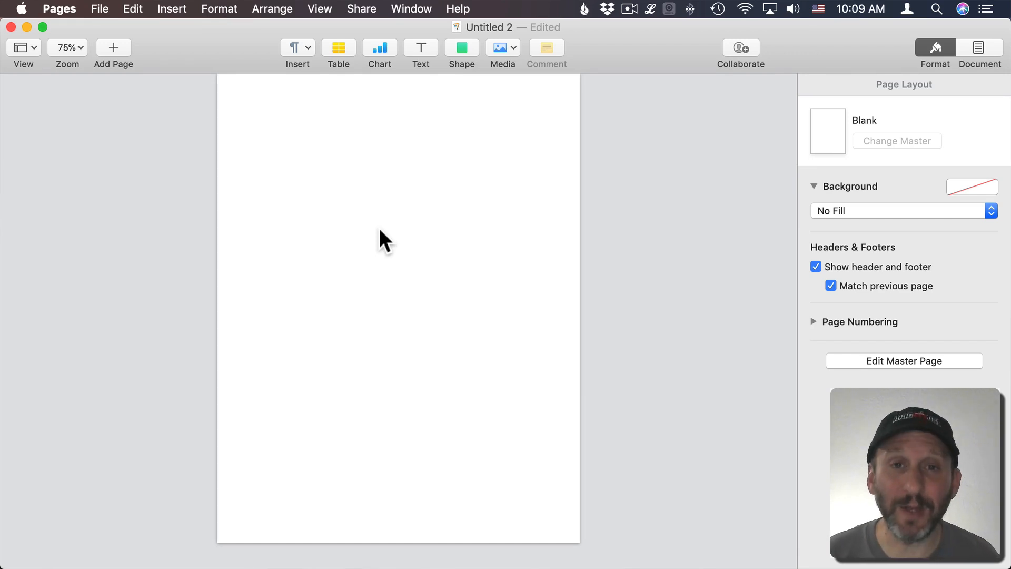
mouse_move(244, 196)
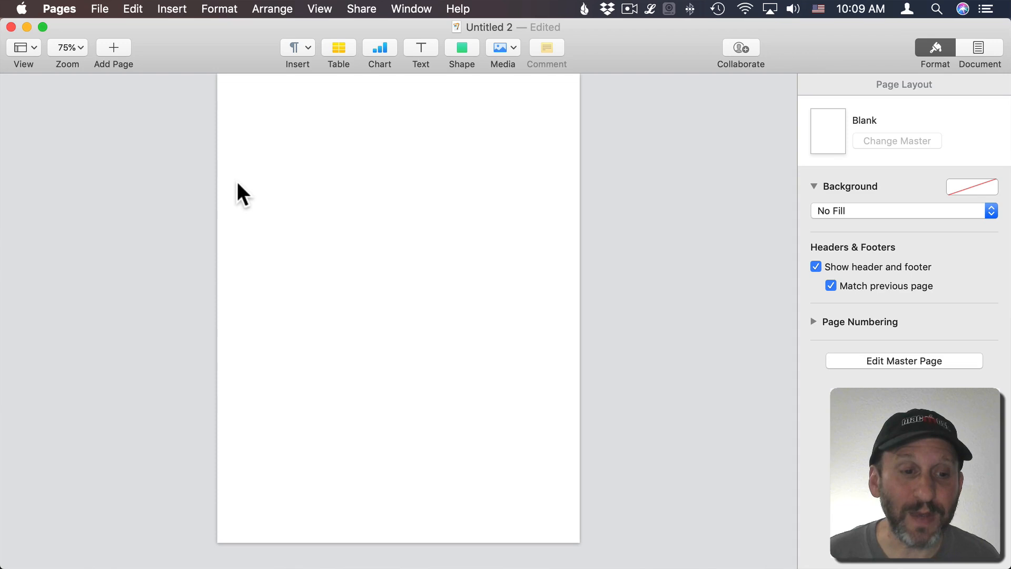
mouse_move(277, 143)
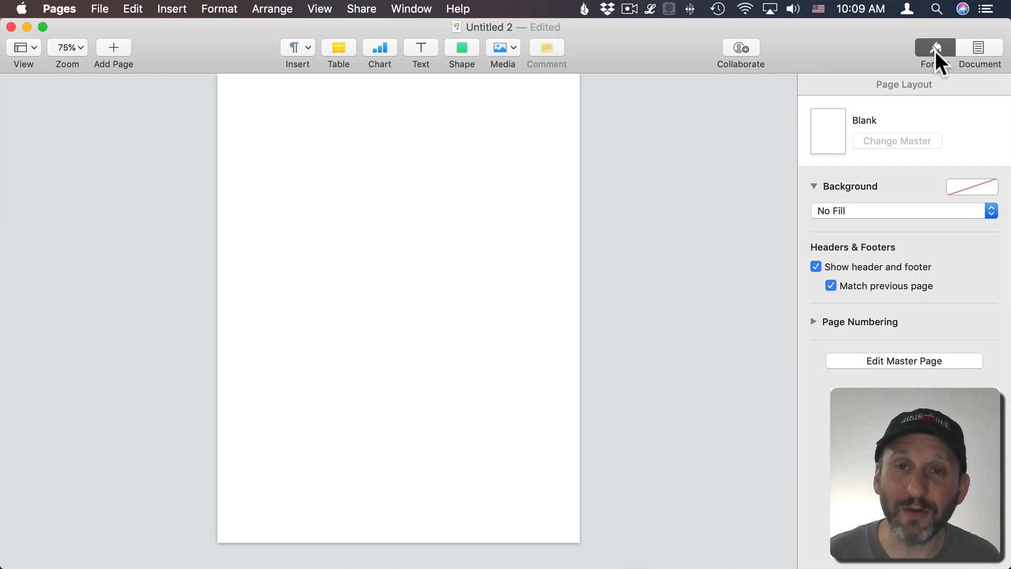
mouse_move(926, 97)
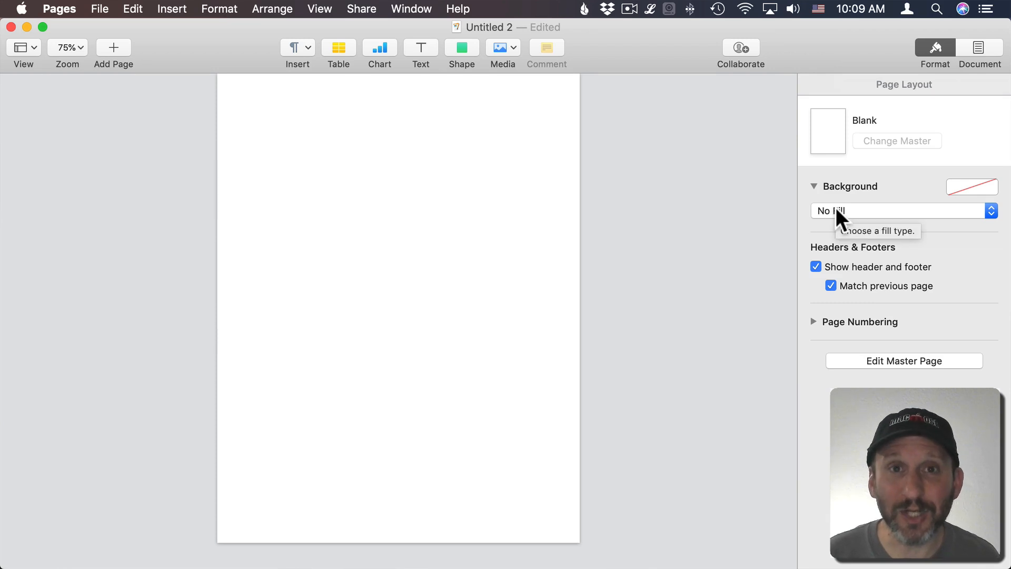
Step: Cycle the page background through Color Fill, Gradient Fill and Advanced Gradient Fill in blue
left_click(902, 210)
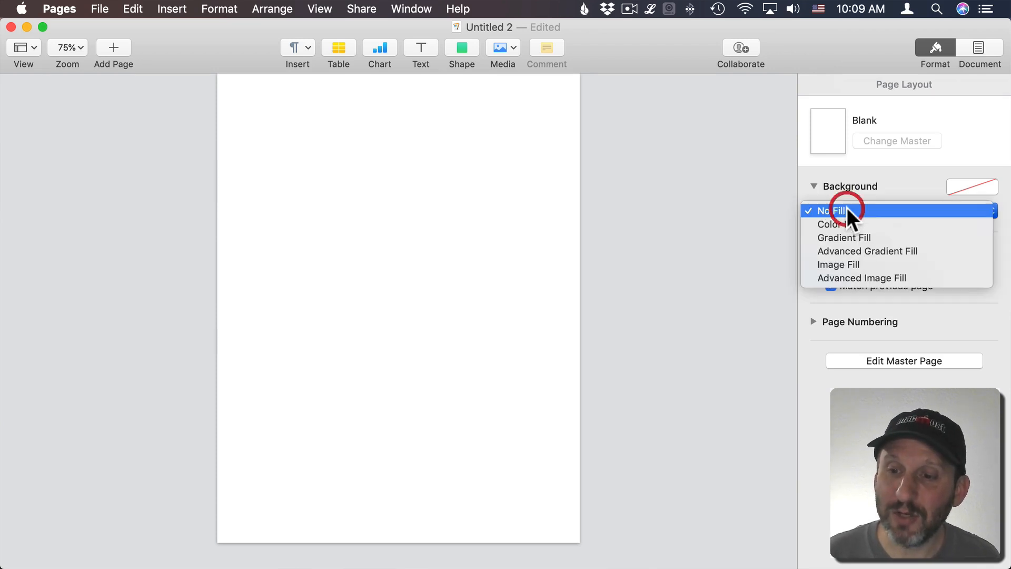
mouse_move(854, 224)
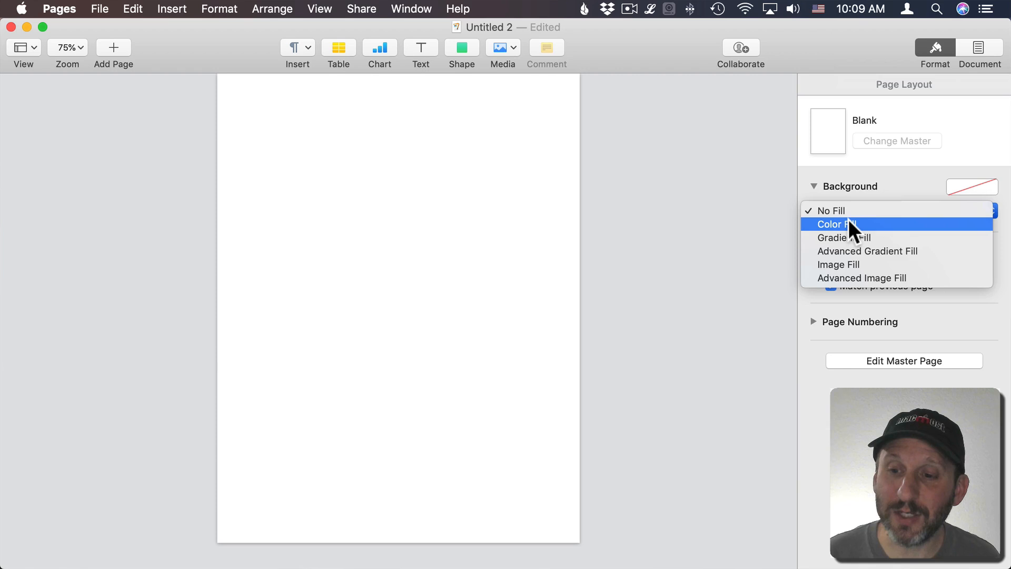
left_click(837, 224)
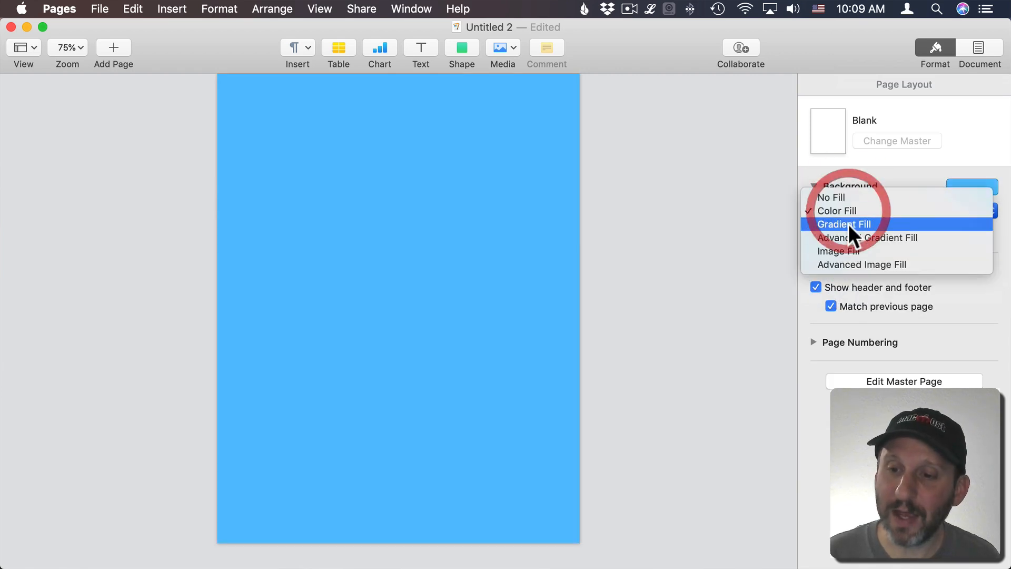
left_click(846, 224)
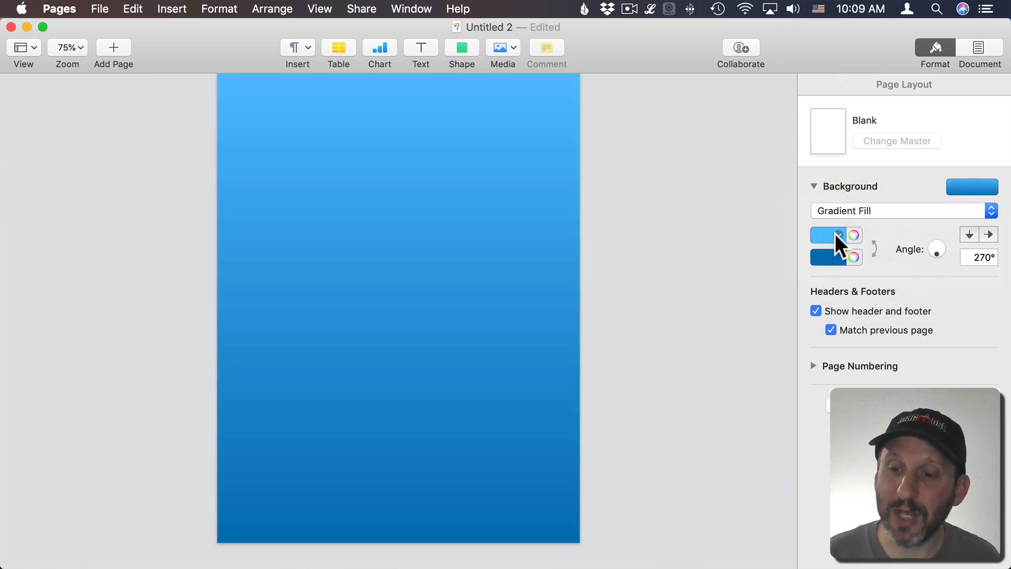
left_click(902, 210)
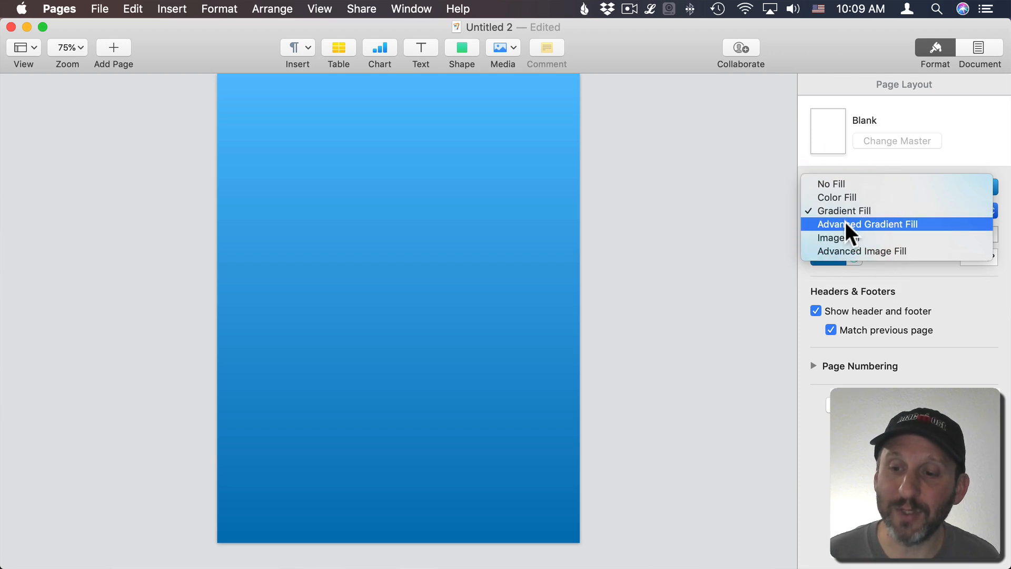
left_click(867, 223)
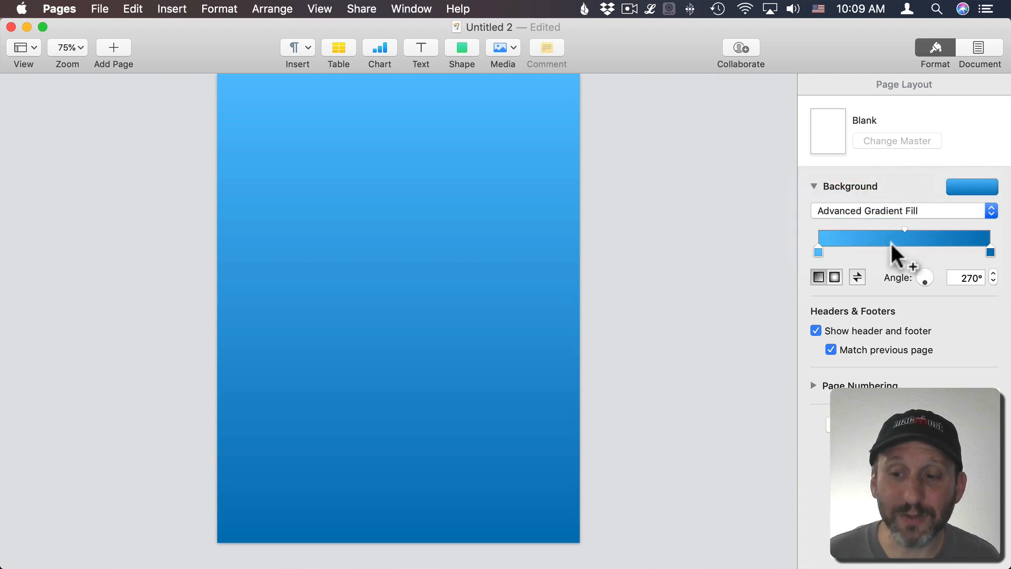
left_click(903, 211)
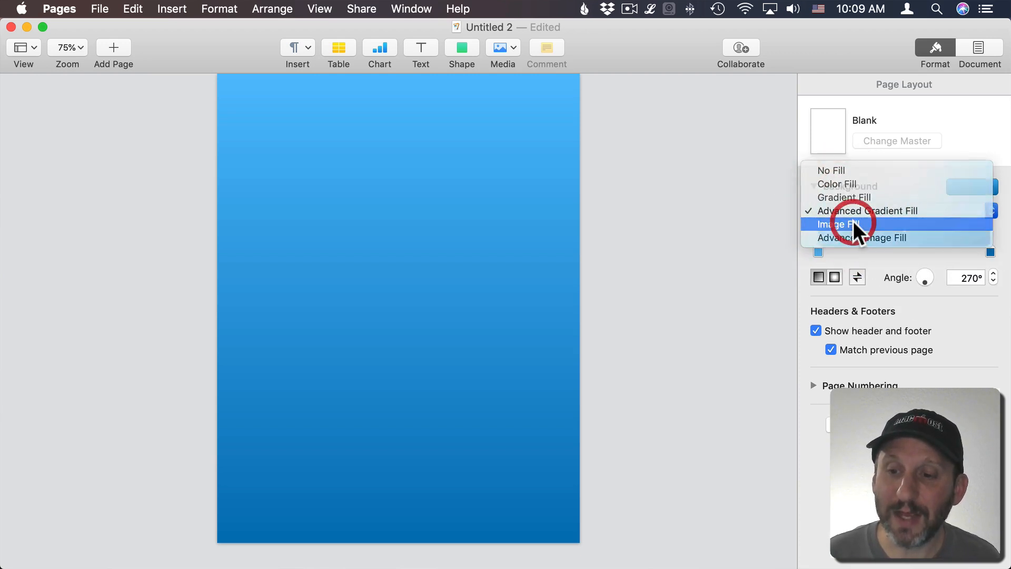
Step: Switch the background to Image Fill, dismiss the file picker, then choose Advanced Image Fill
left_click(838, 224)
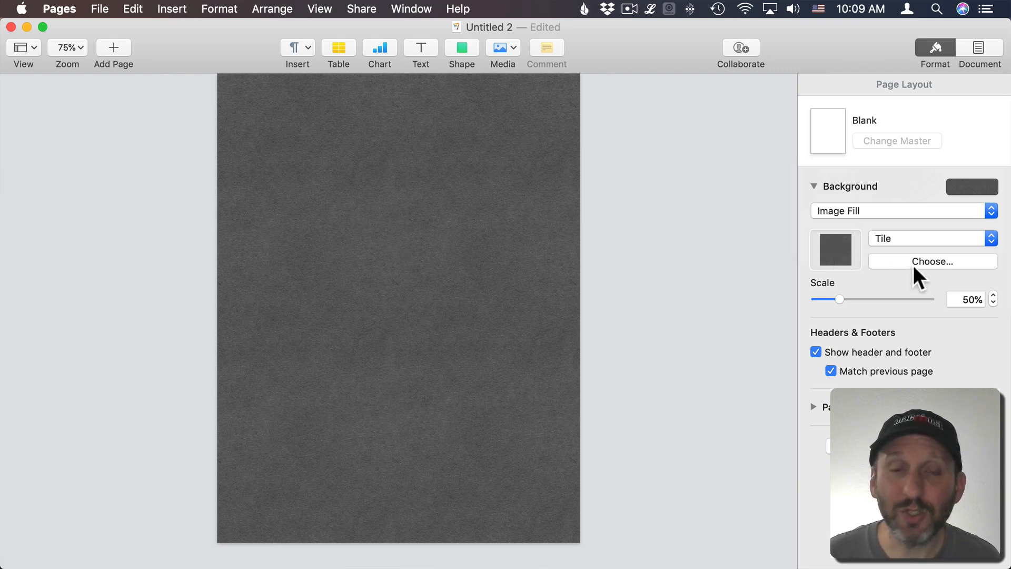
left_click(931, 261)
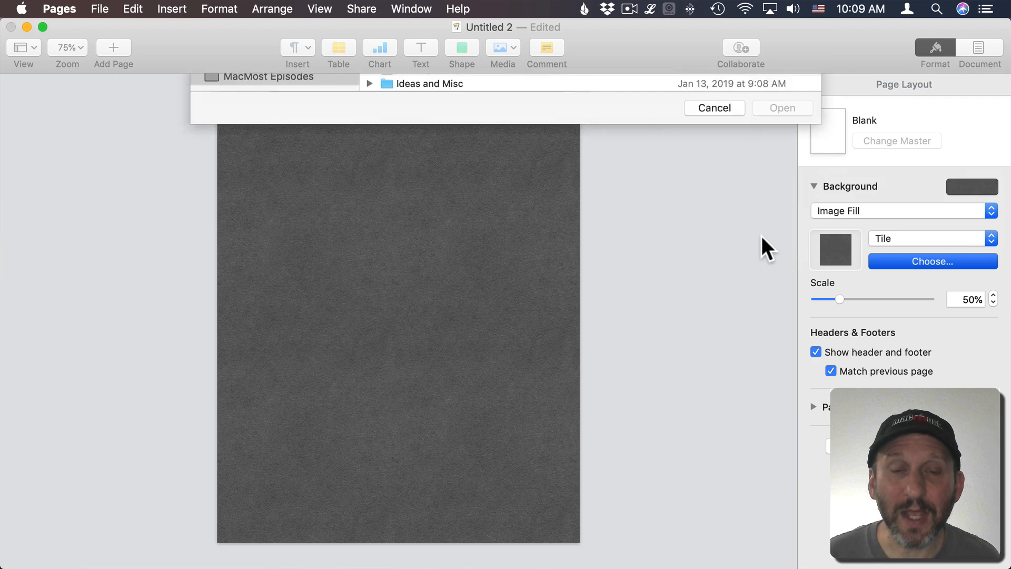
left_click(714, 108)
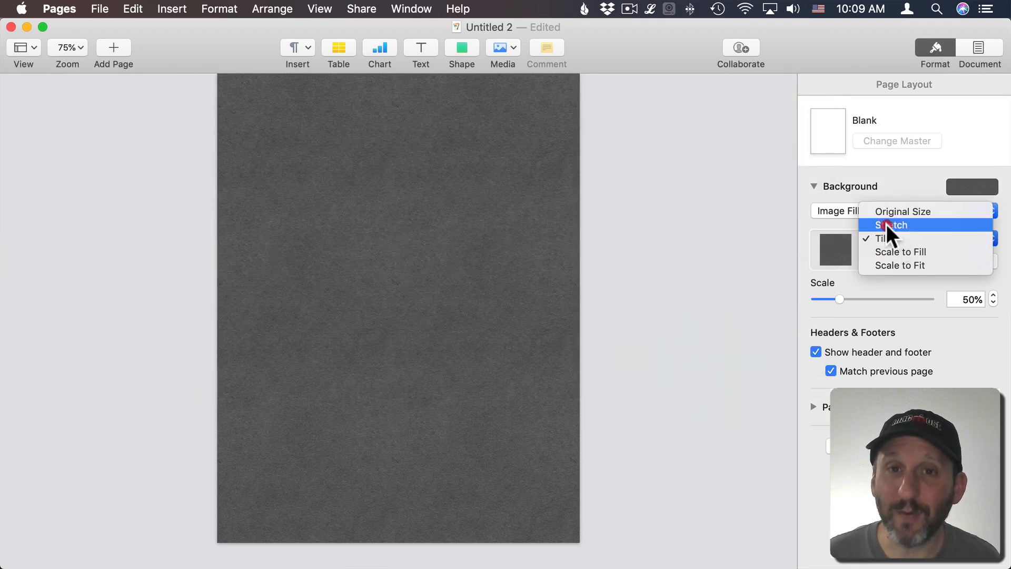
left_click(882, 239)
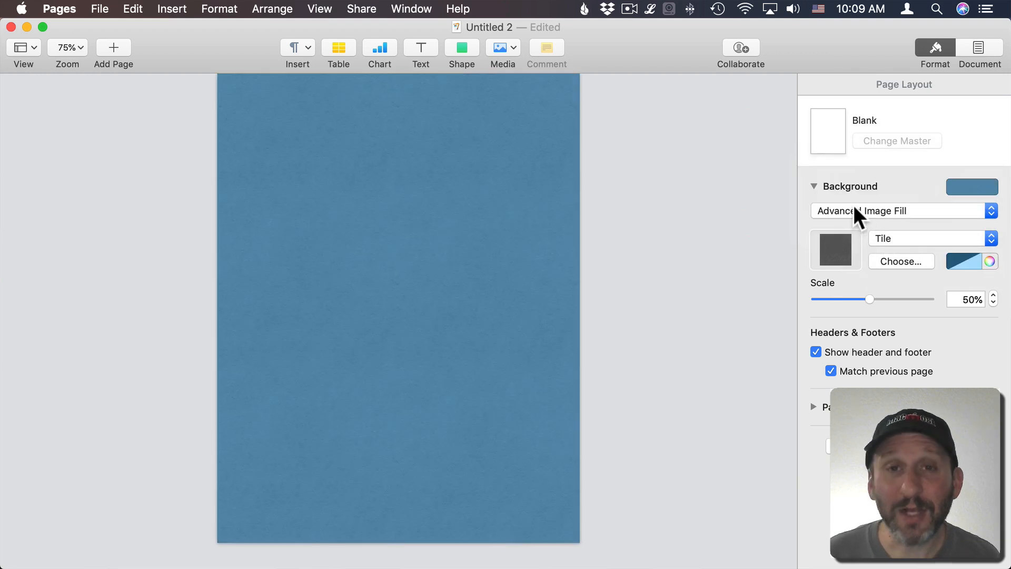
Step: Scale the paper texture to 151% and tint it red
left_click_drag(870, 298, 866, 298)
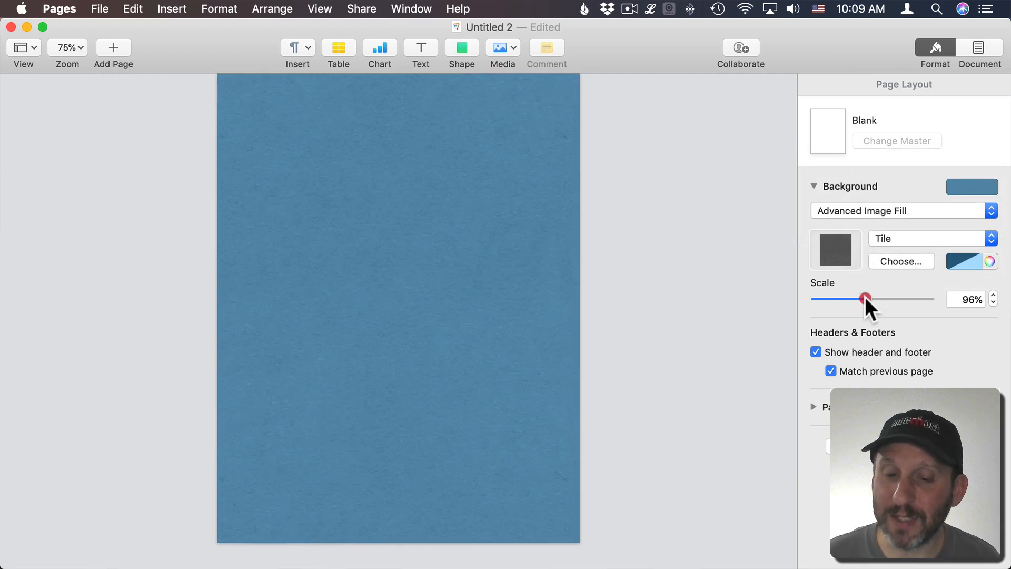
left_click_drag(866, 298, 900, 298)
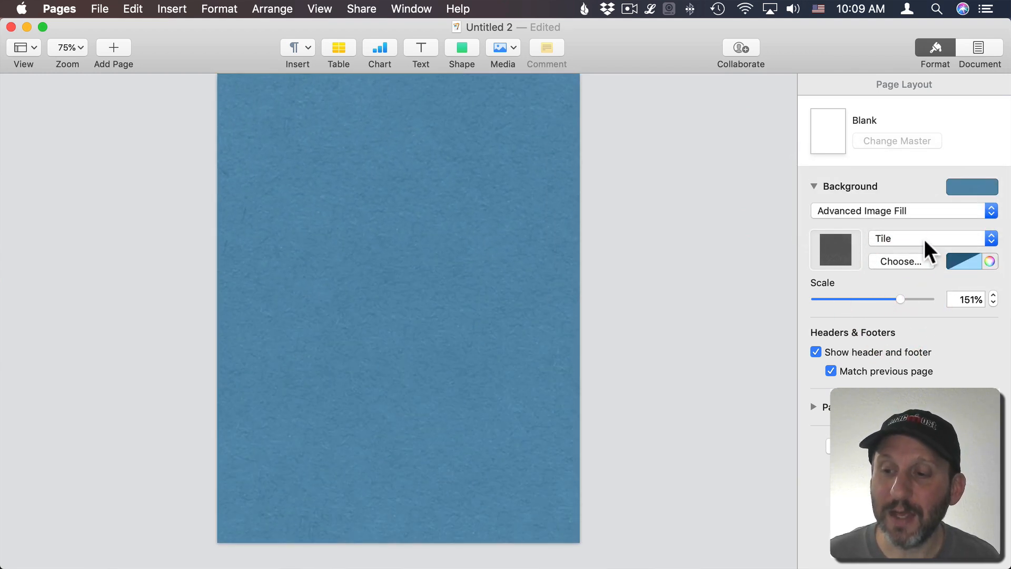
left_click(972, 261)
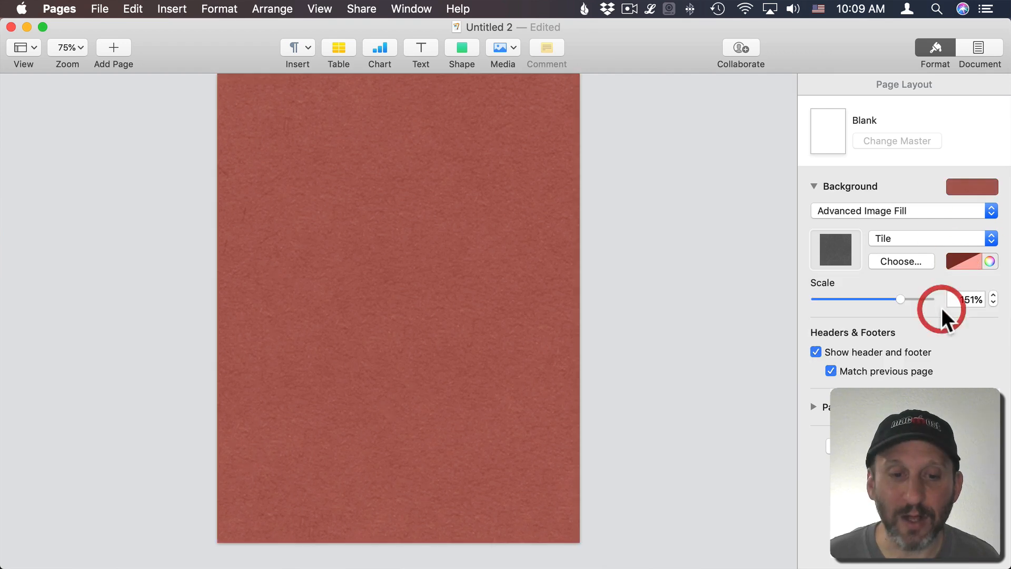
left_click(903, 211)
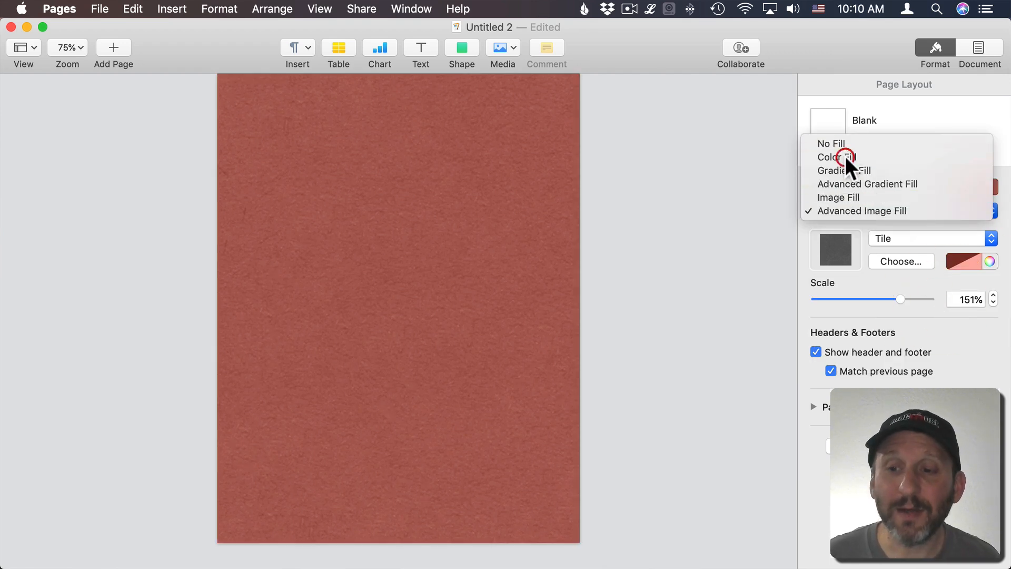
Step: Set the page background to a solid blue Color Fill
left_click(836, 156)
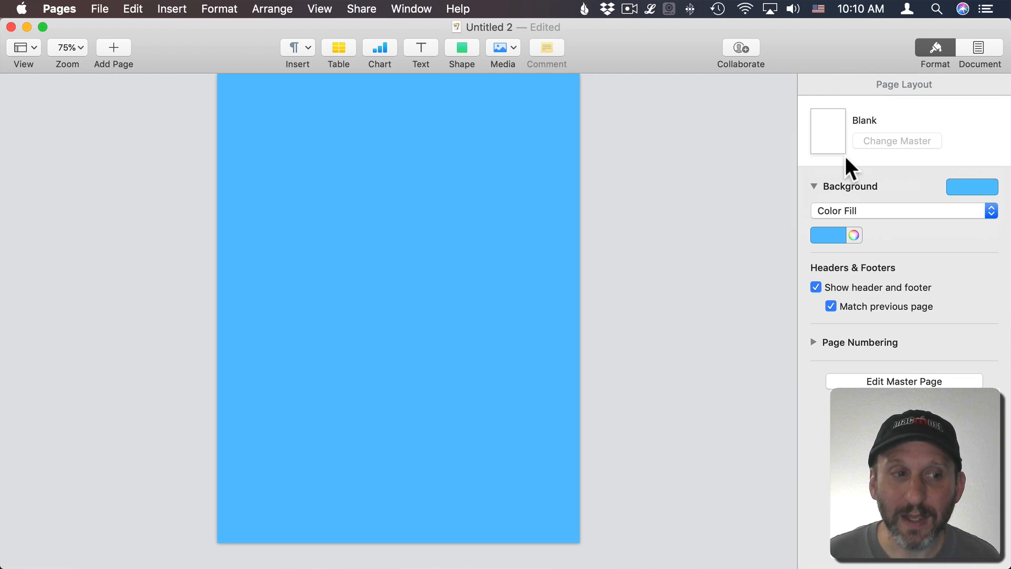
mouse_move(112, 54)
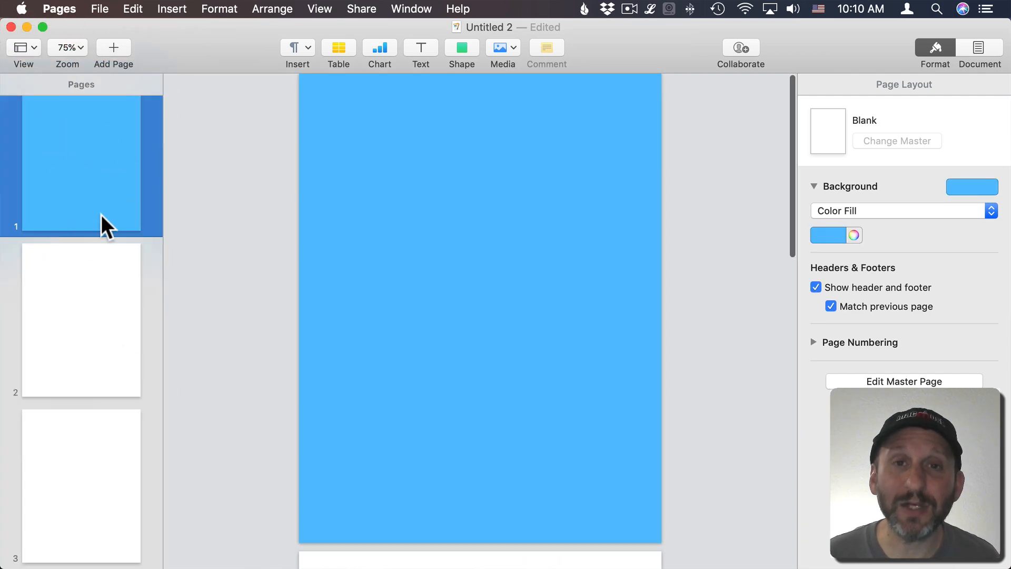
Step: Give page 2 a solid orange background and page 3 a gradient background
left_click(96, 199)
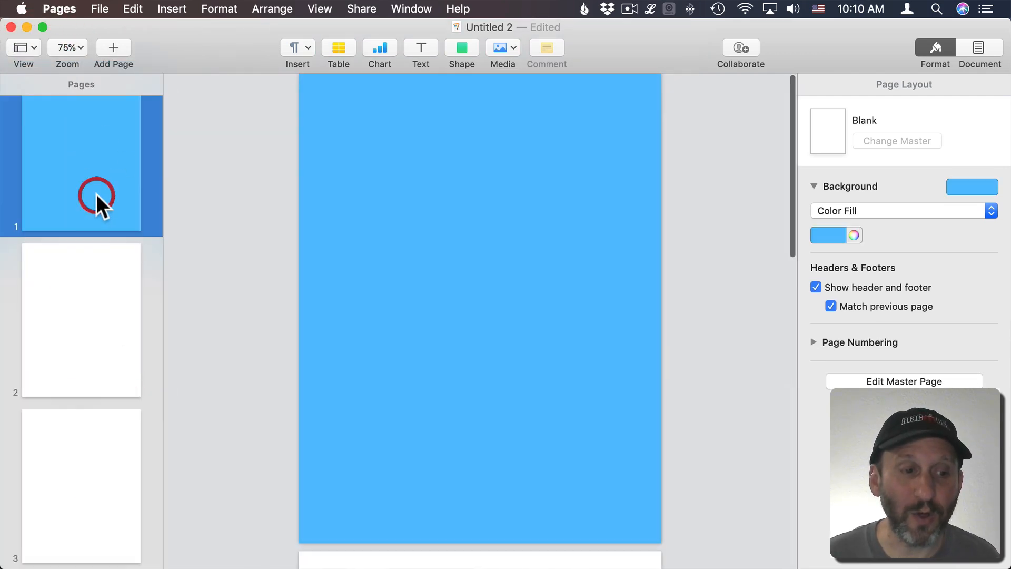
left_click(81, 319)
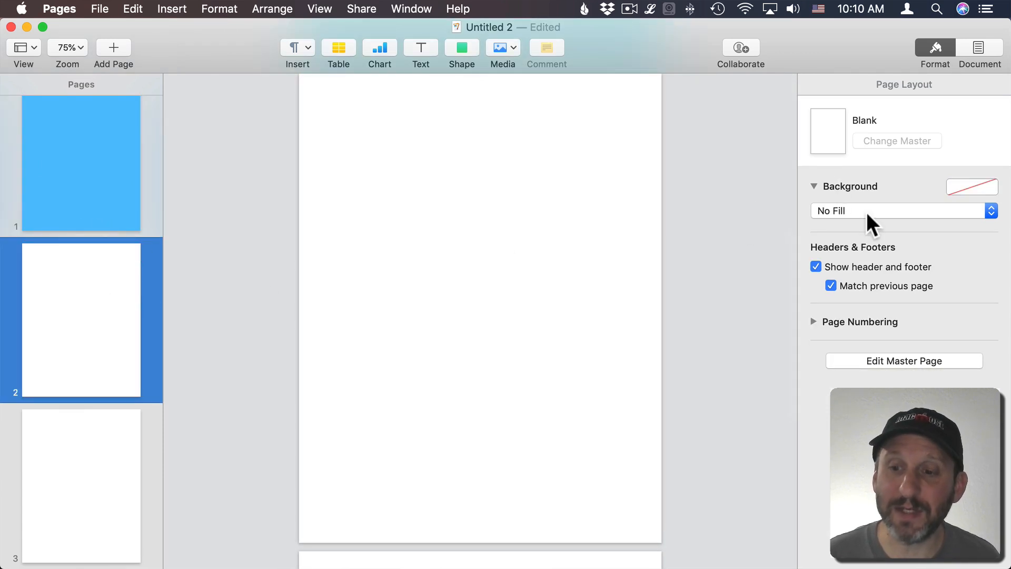
left_click(819, 234)
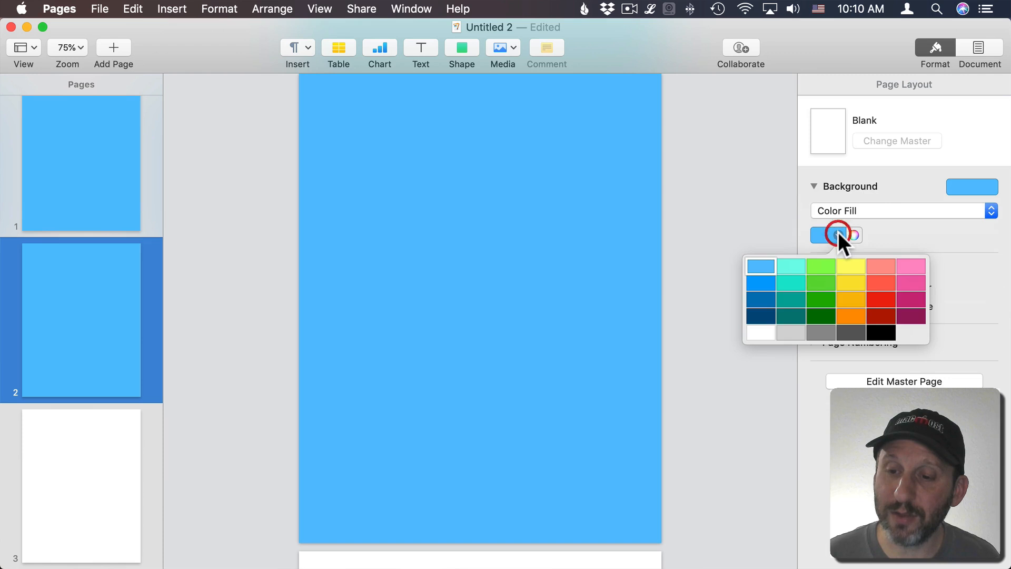
left_click(850, 282)
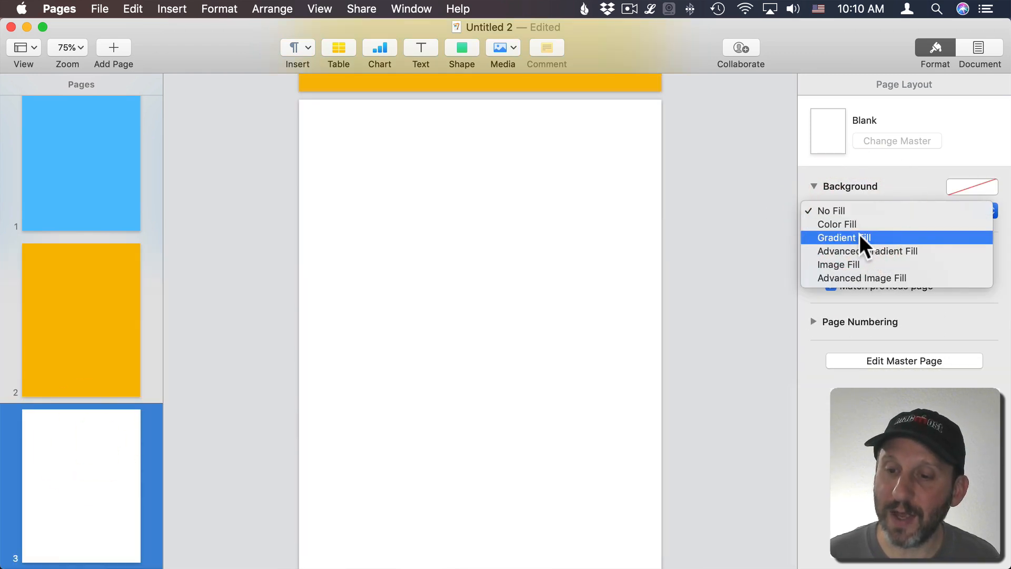
left_click(844, 237)
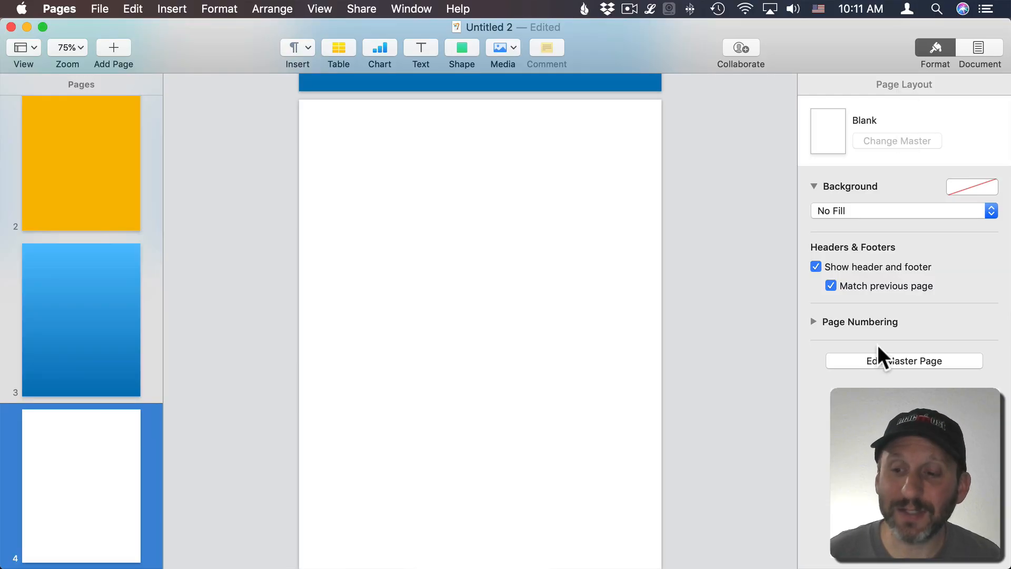
mouse_move(904, 360)
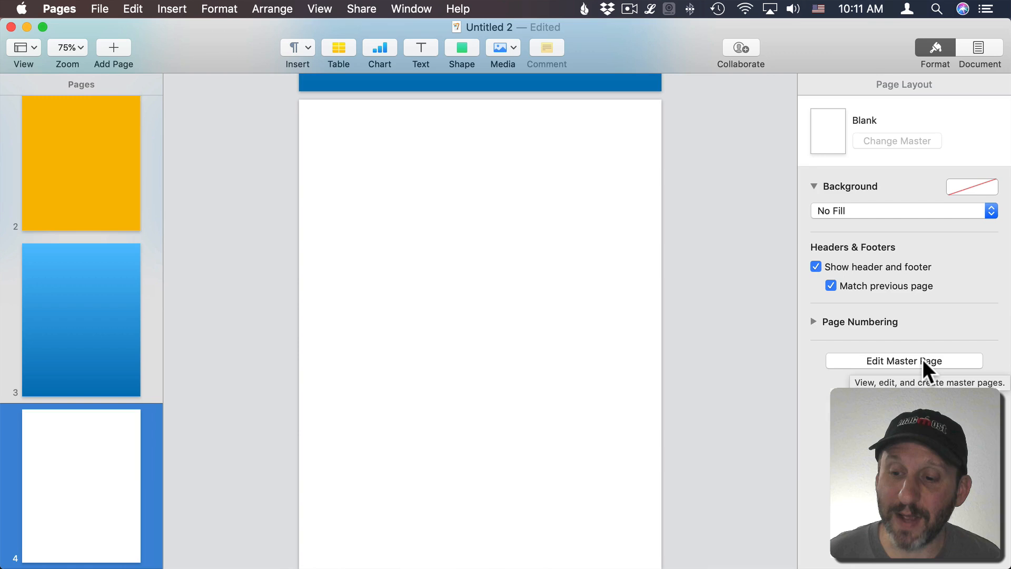
Step: Edit the Blank master page, give it a solid red Color Fill background, and finish with Done
left_click(903, 361)
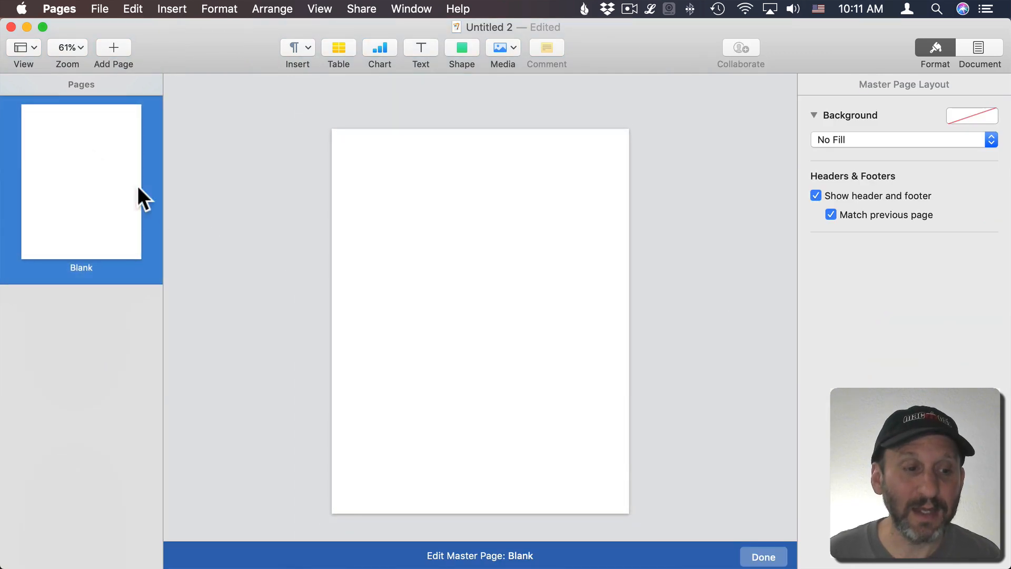
mouse_move(447, 434)
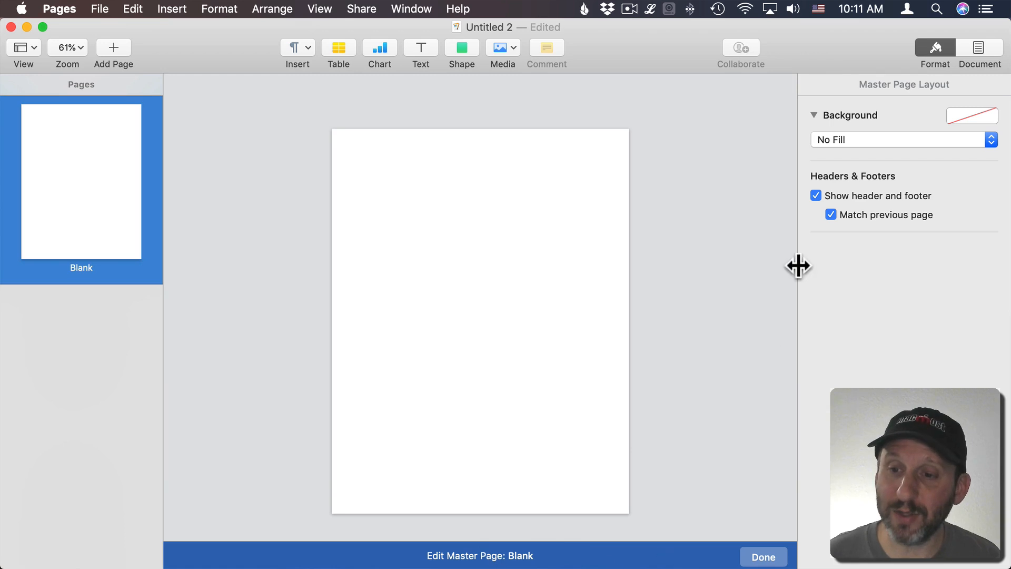
left_click(896, 139)
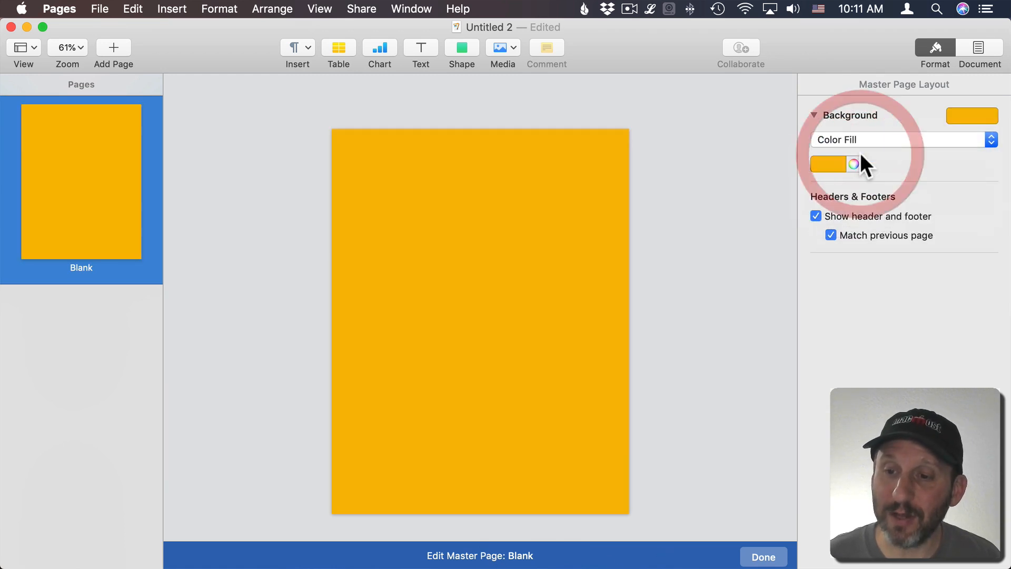
left_click(828, 164)
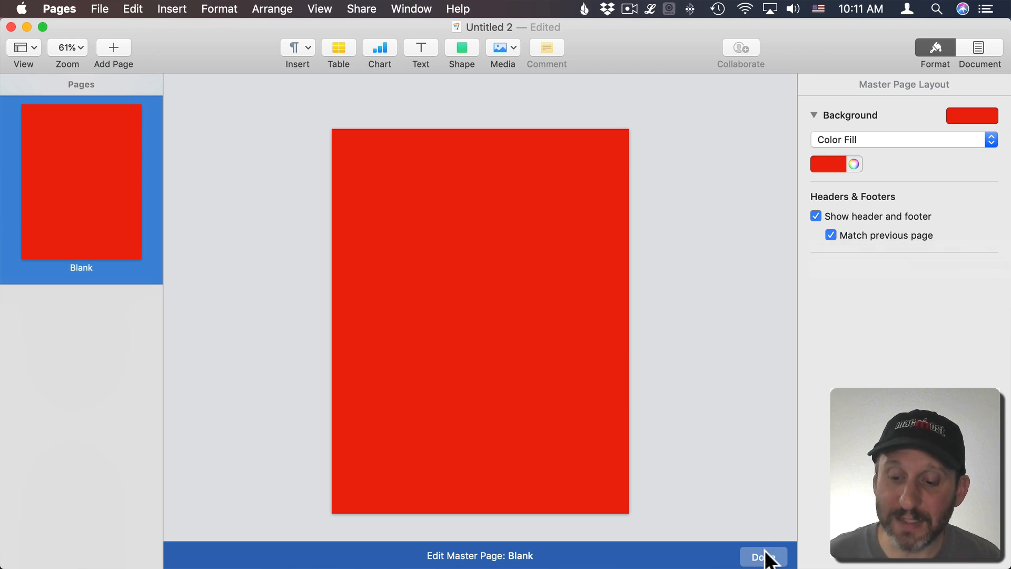
left_click(760, 556)
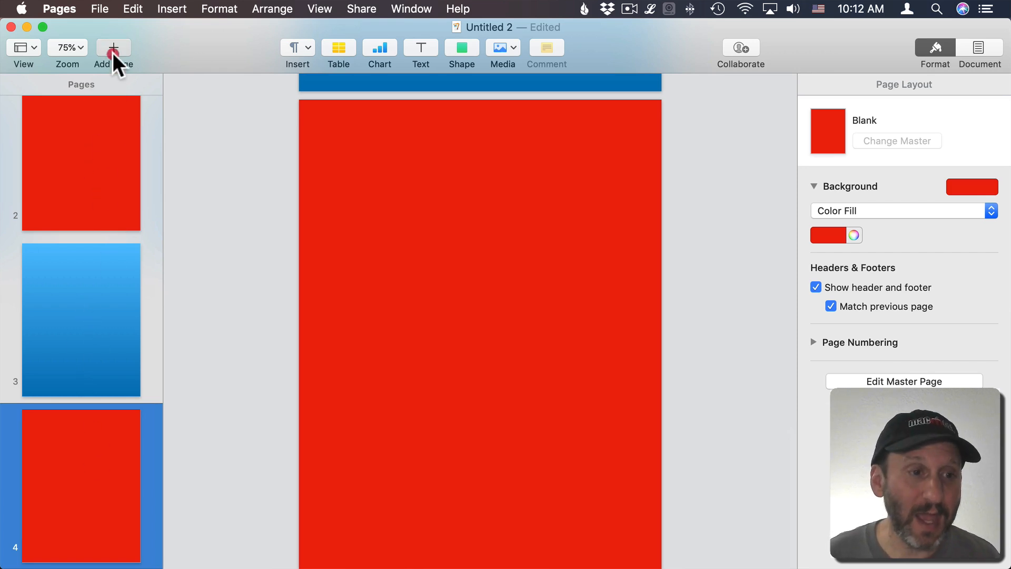
Step: Add a new page to the layout document, which takes the red Blank master background
left_click(113, 48)
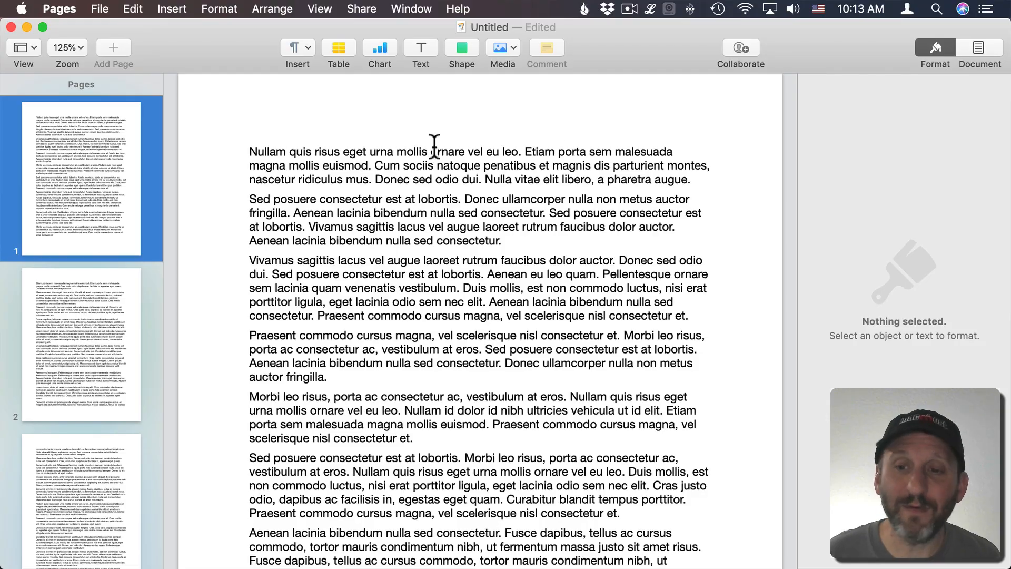
Step: Place the insertion point in the first paragraph of the word-processing document
left_click(250, 199)
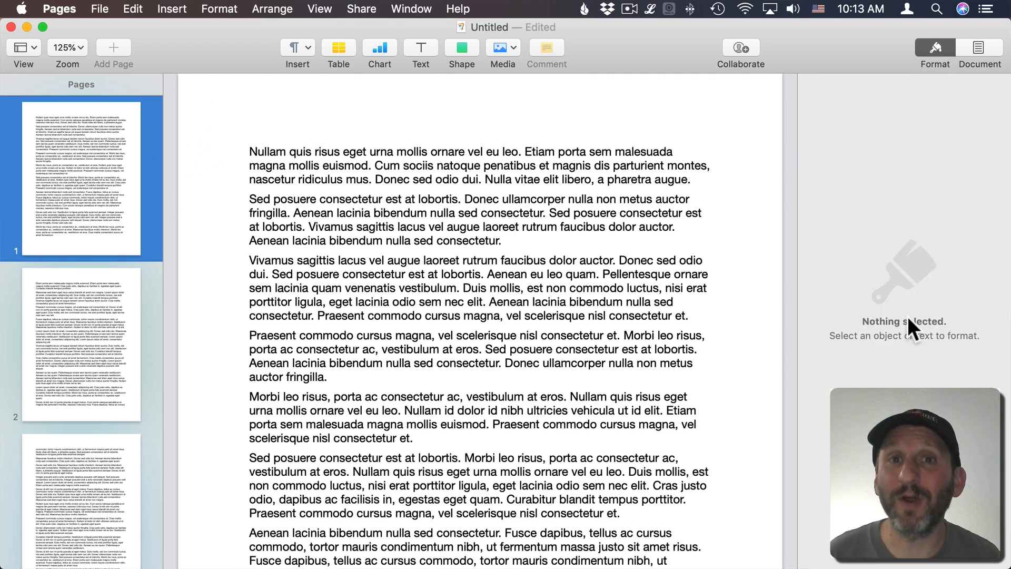
mouse_move(893, 184)
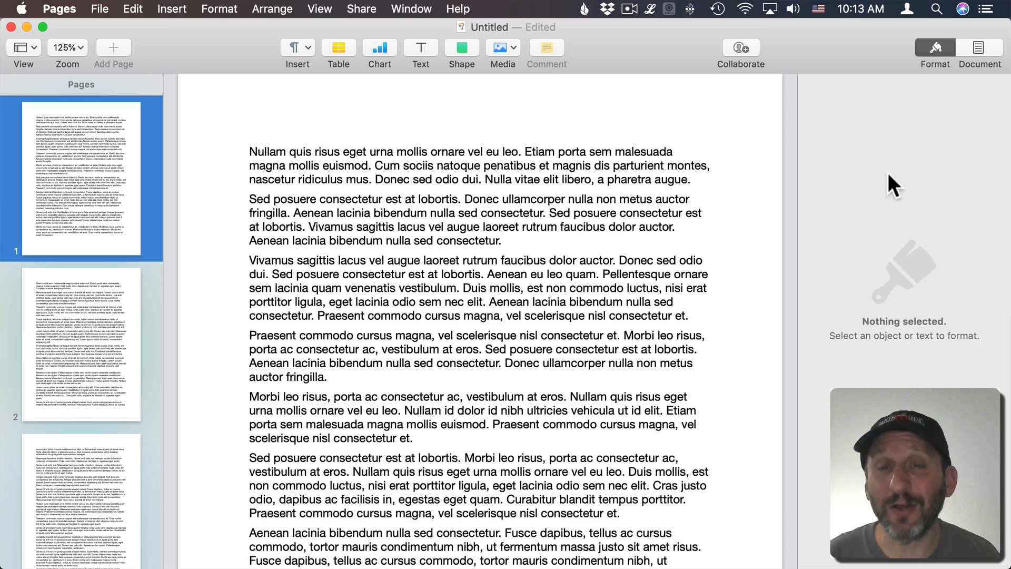
mouse_move(881, 371)
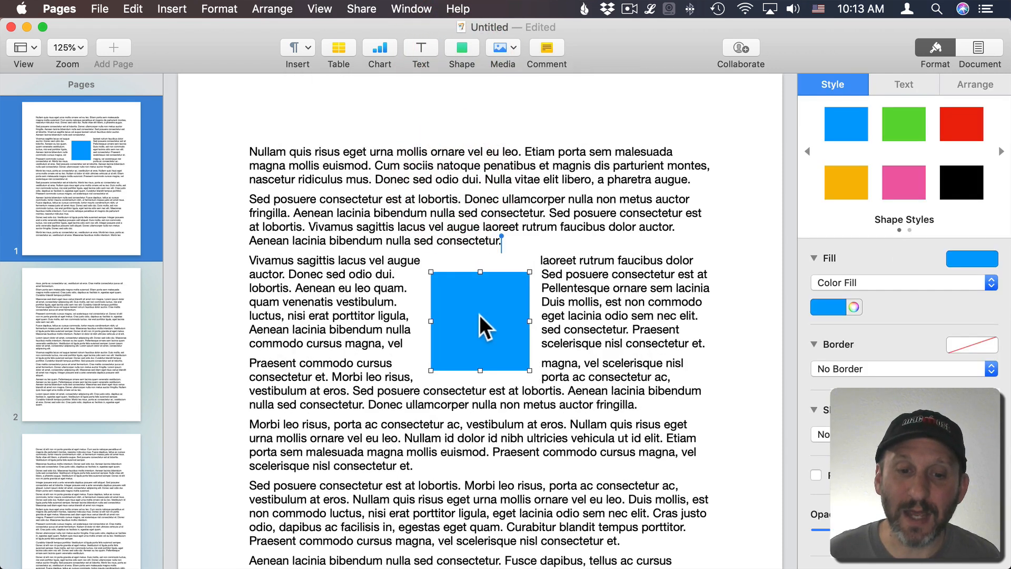
Step: Move the blue square to the top-left corner, set it to Stay on Page with Text Wrap None
left_click_drag(480, 320, 292, 194)
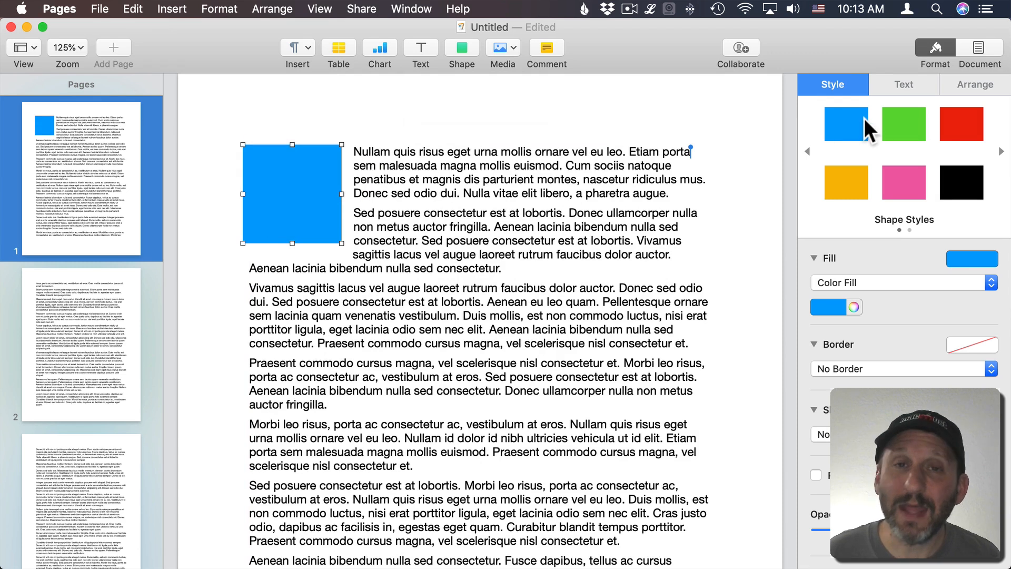
left_click(974, 85)
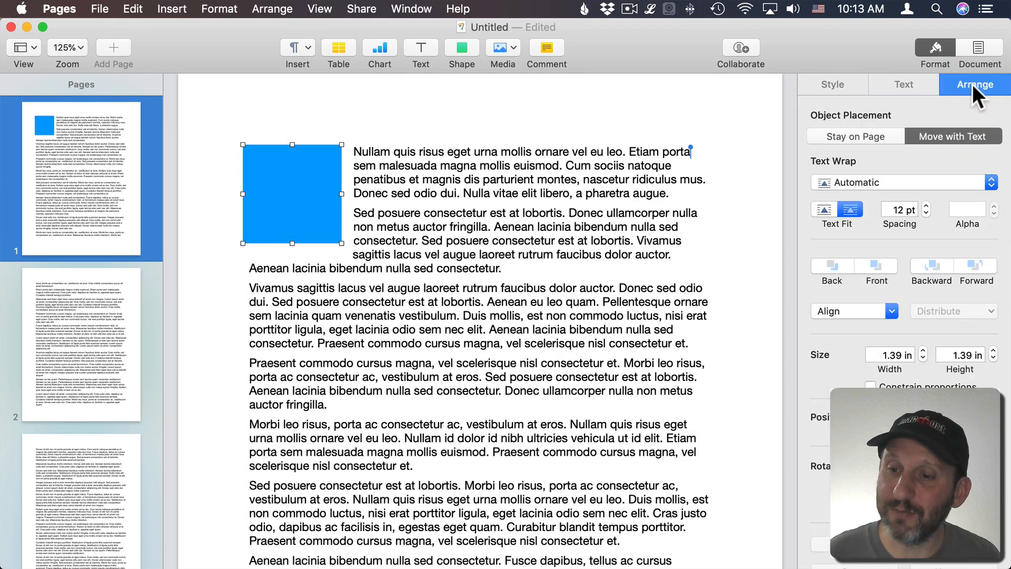
mouse_move(862, 148)
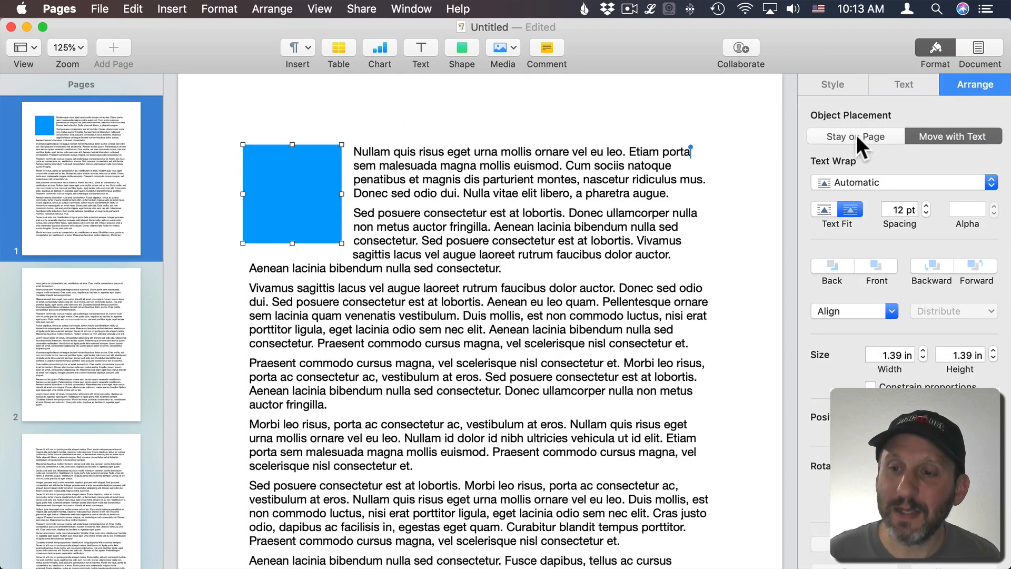
left_click(902, 183)
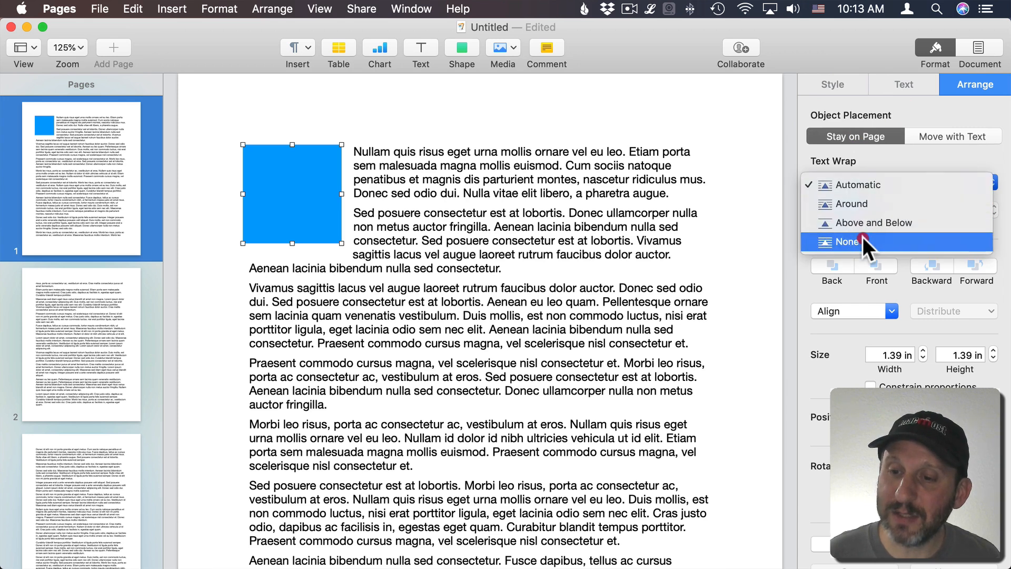
left_click(845, 241)
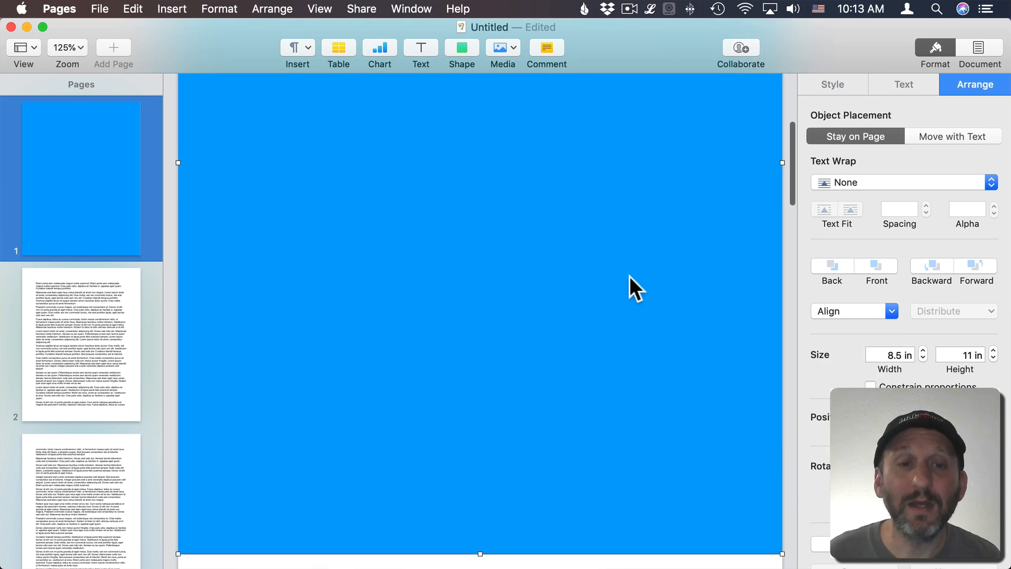
mouse_move(493, 235)
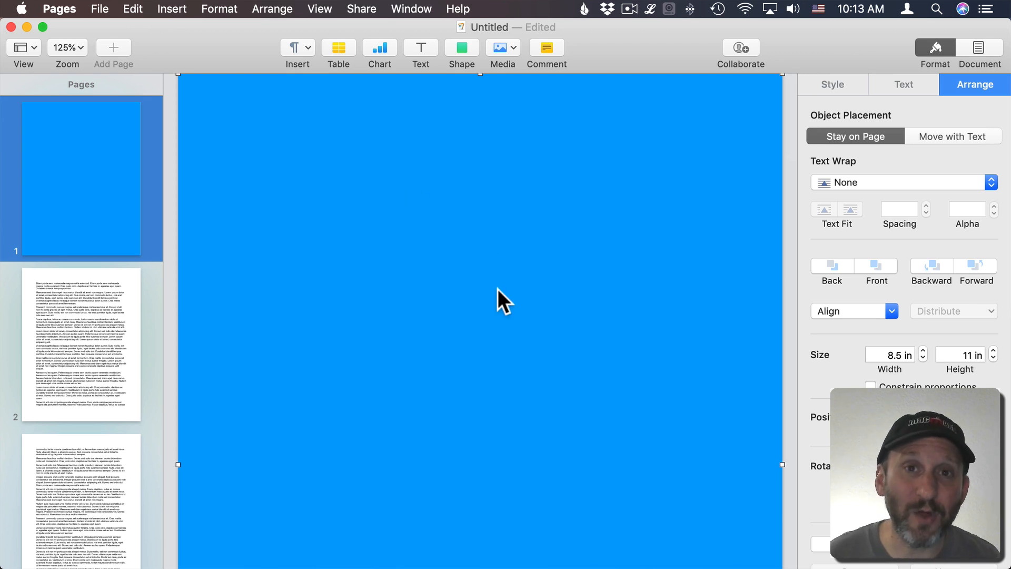
mouse_move(431, 58)
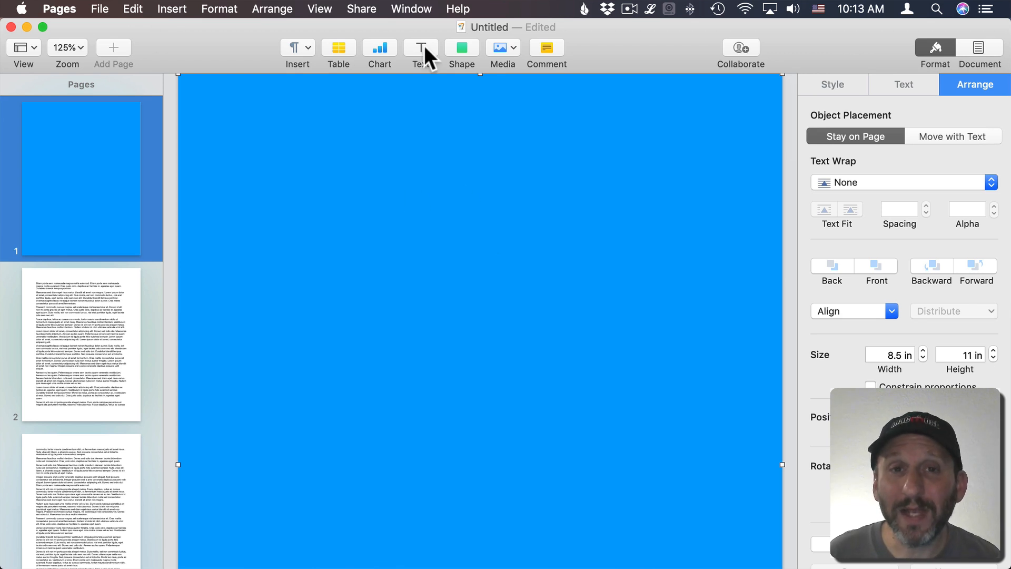
mouse_move(270, 12)
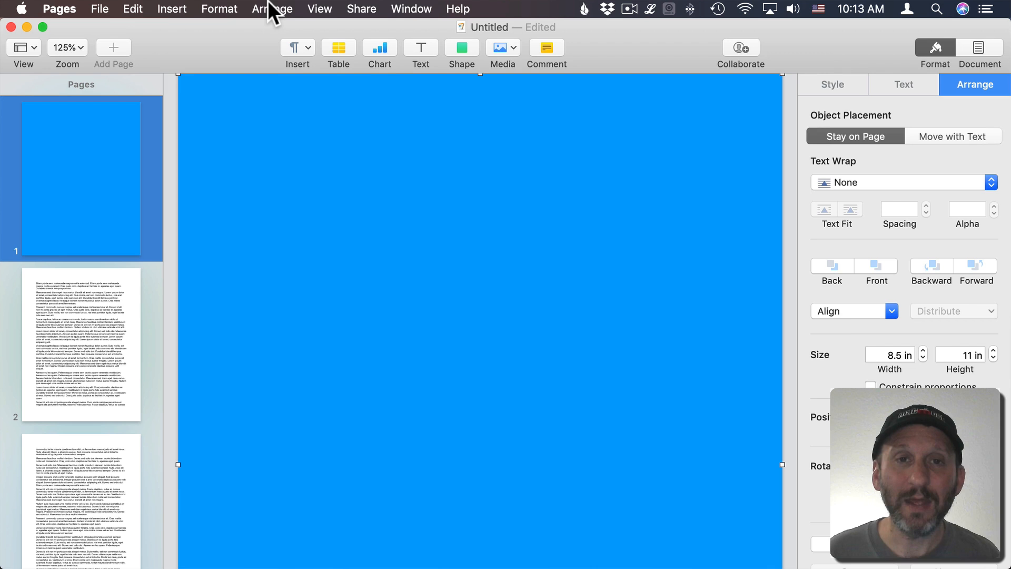
Step: Move the blue rectangle to the section master via Arrange > Section Masters, then review pages in the sidebar
left_click(272, 9)
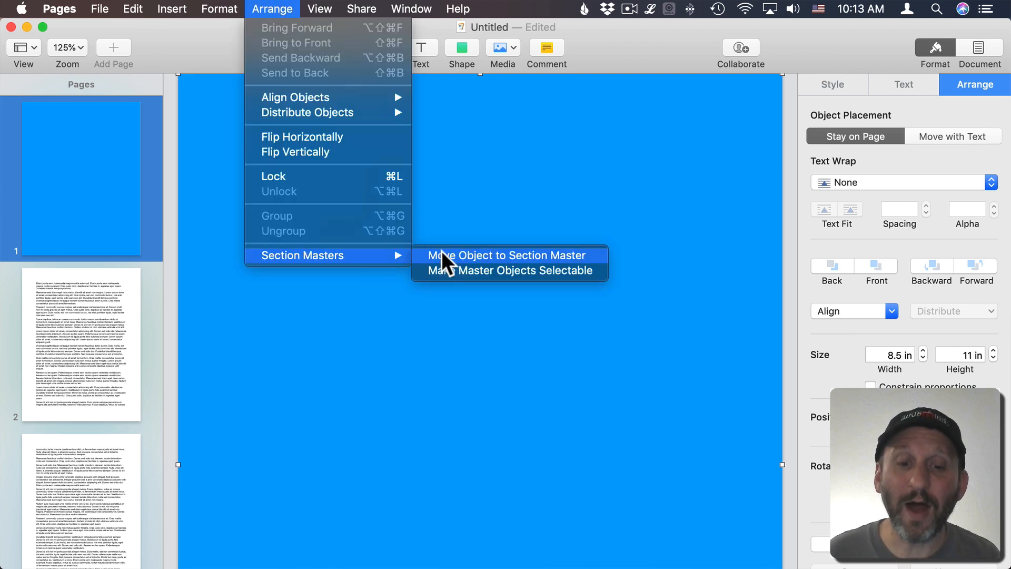
left_click(507, 255)
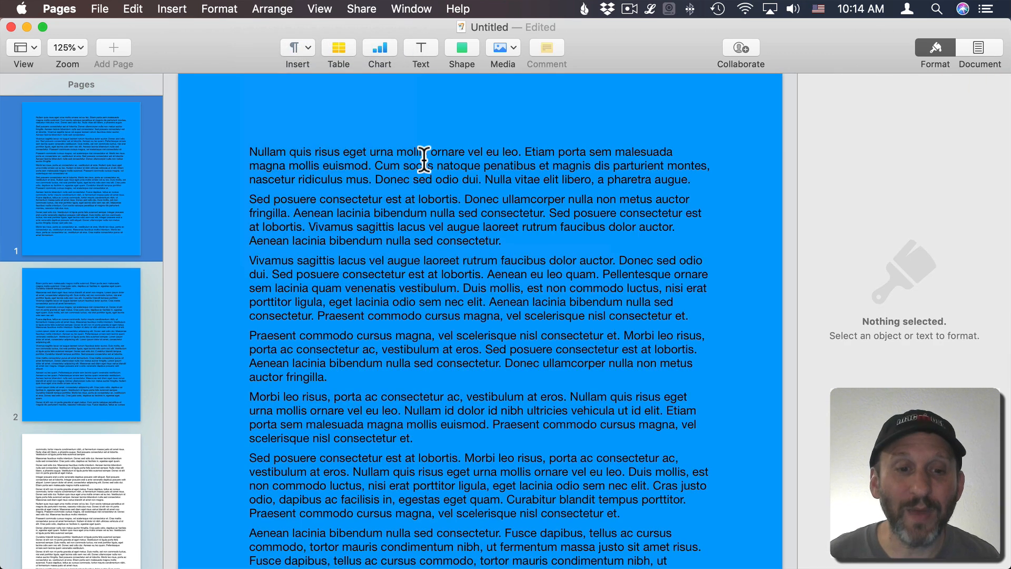
left_click(81, 343)
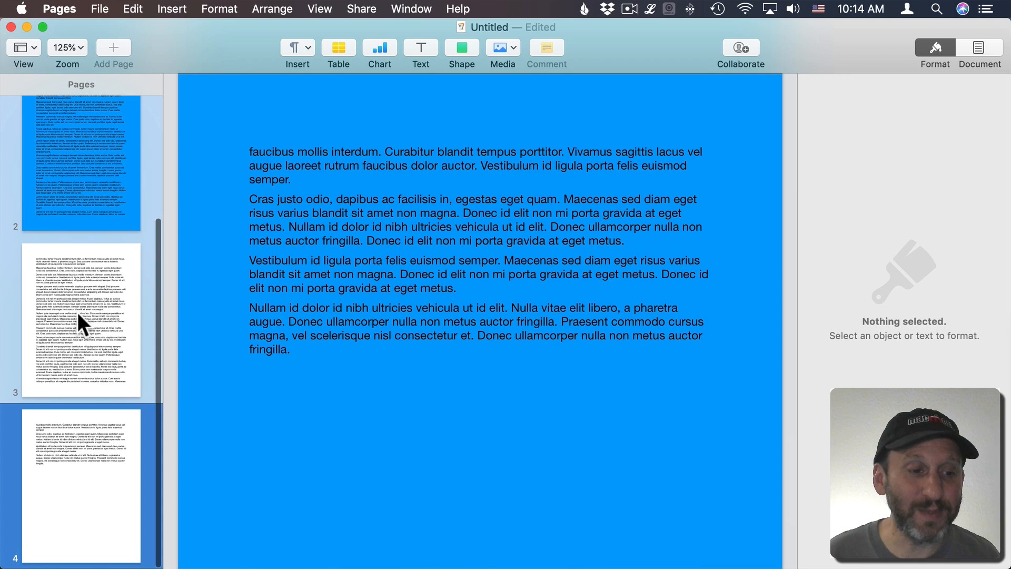
left_click(81, 319)
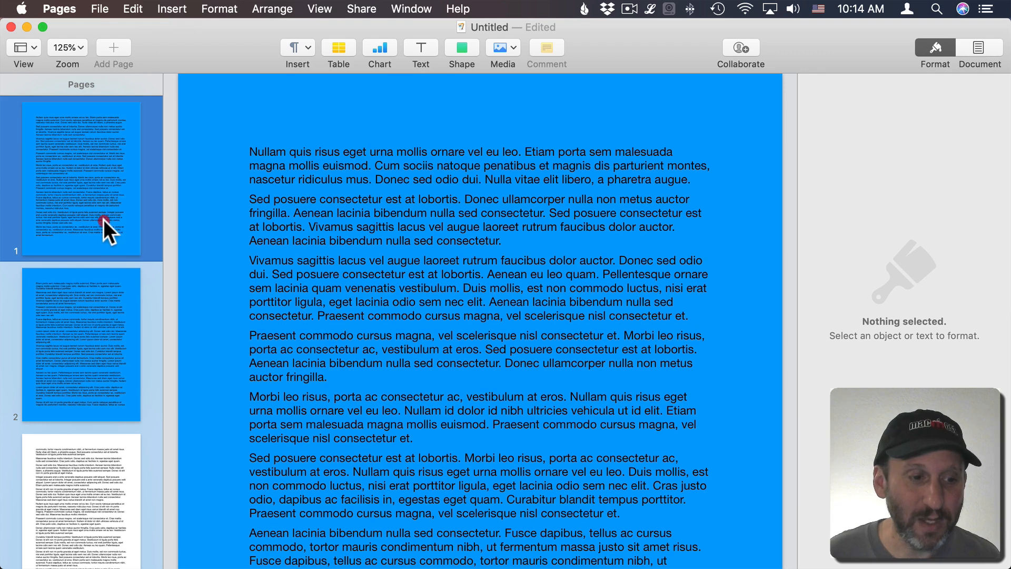
Step: Place the insertion point at the start of page 3's text so the blue master shows behind it
scroll("down", 3)
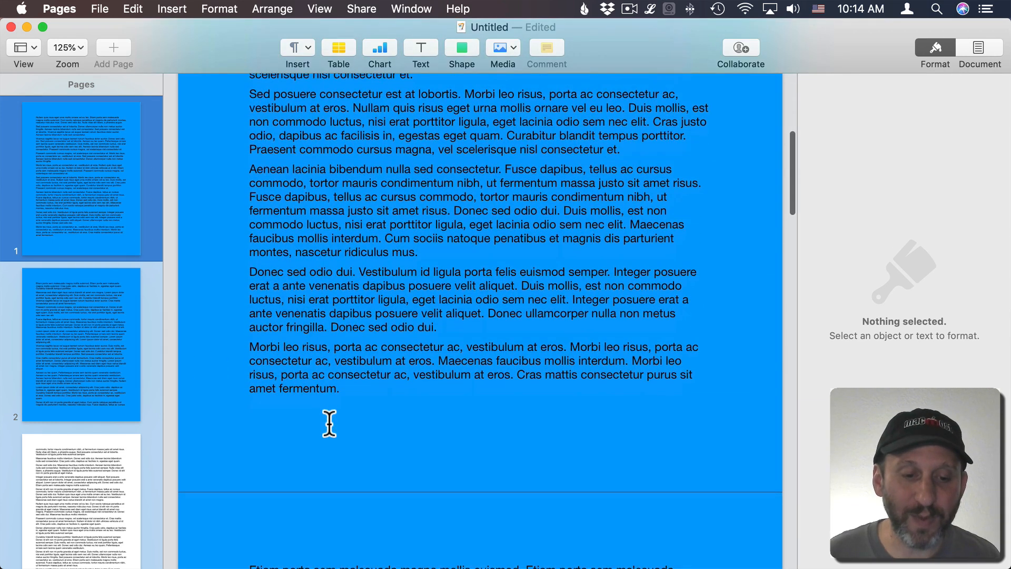
left_click(172, 9)
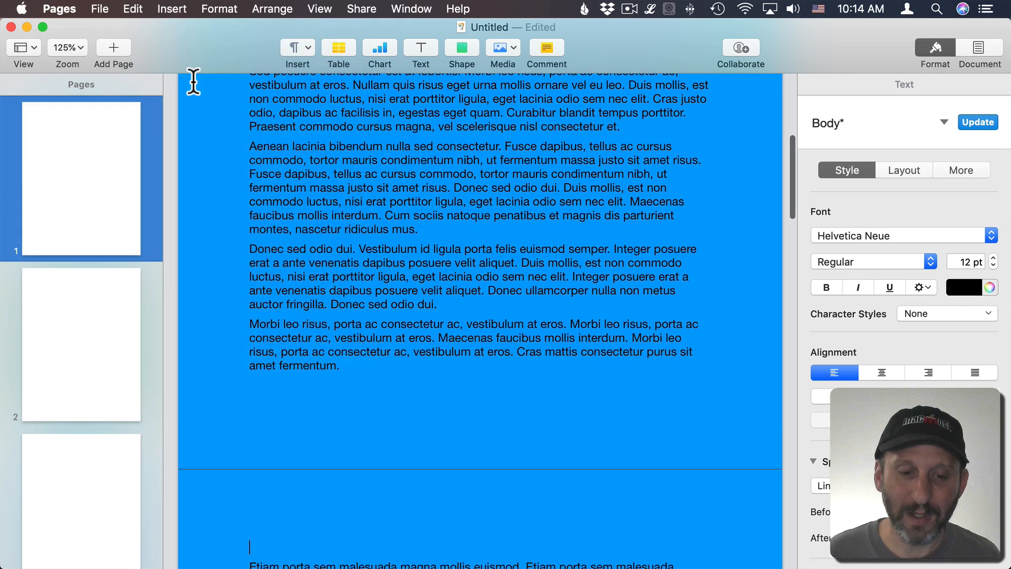
scroll("down", 3)
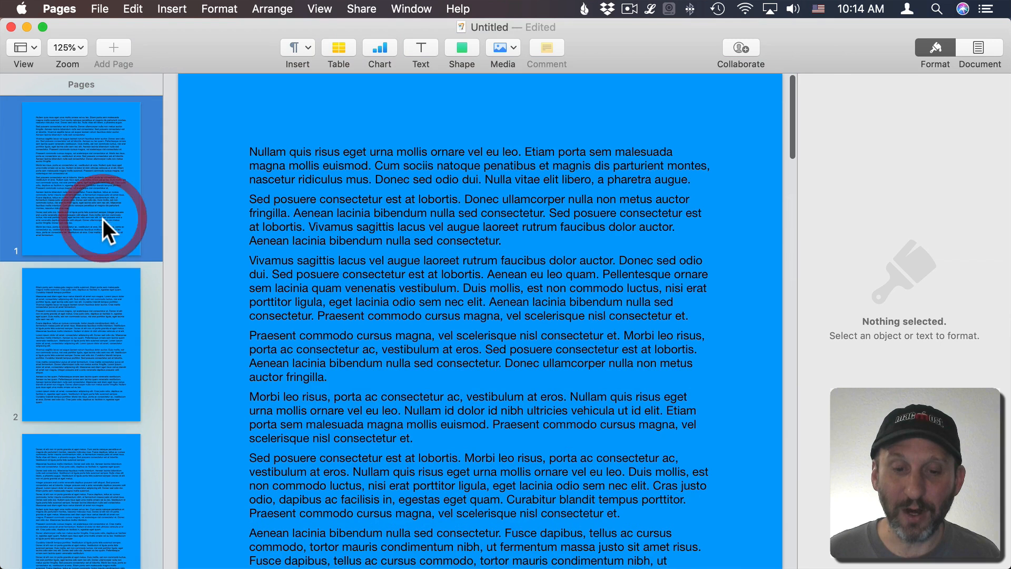
Step: From page 2, adjust the section via Arrange so only page 1 keeps the blue master background
left_click(81, 345)
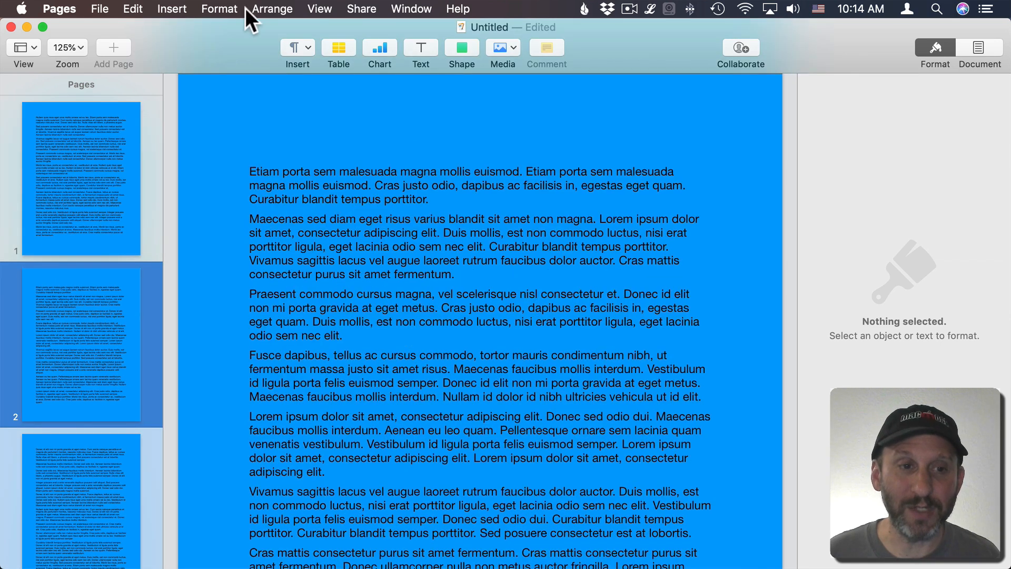
left_click(272, 10)
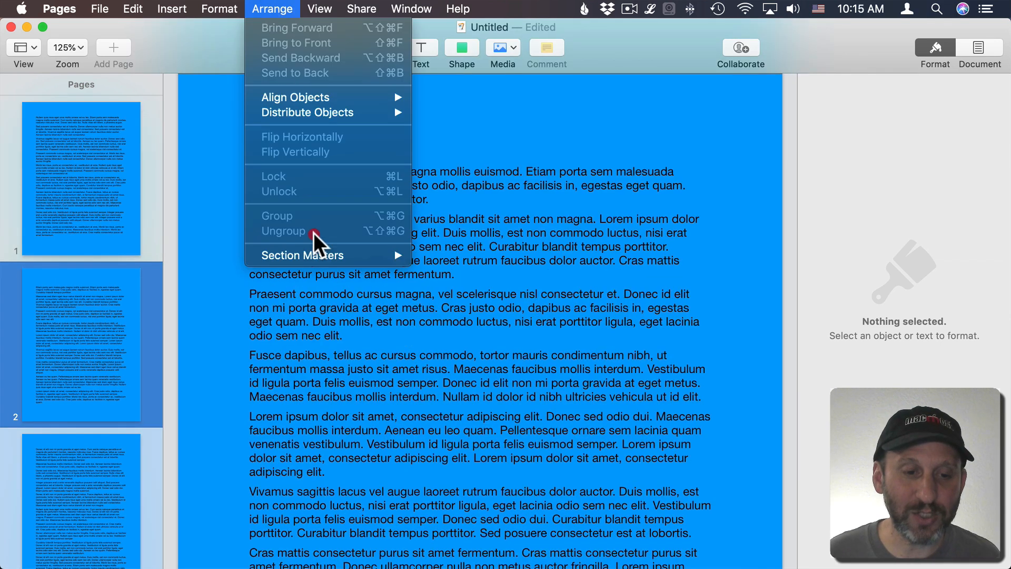
left_click(464, 283)
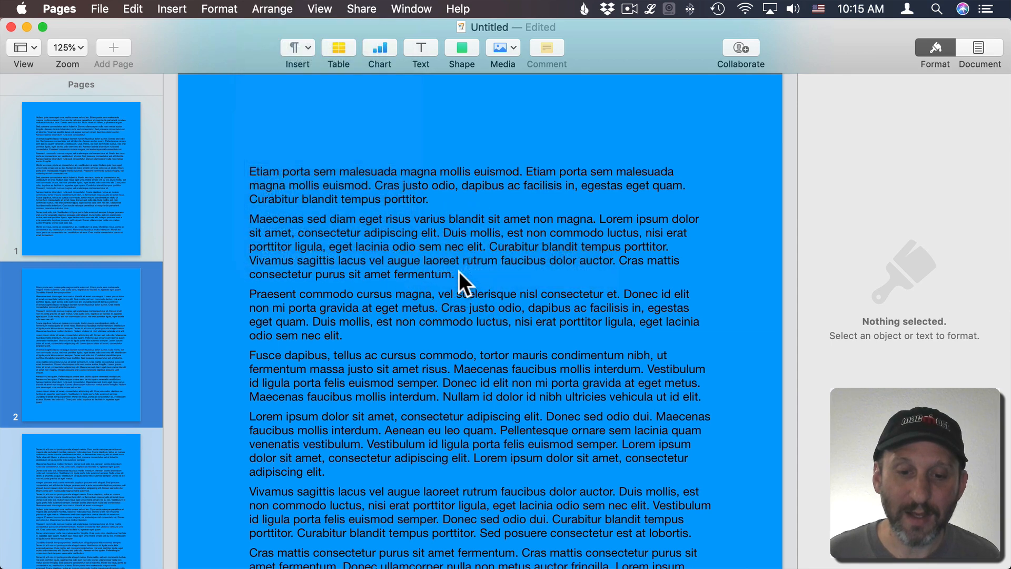
left_click(193, 116)
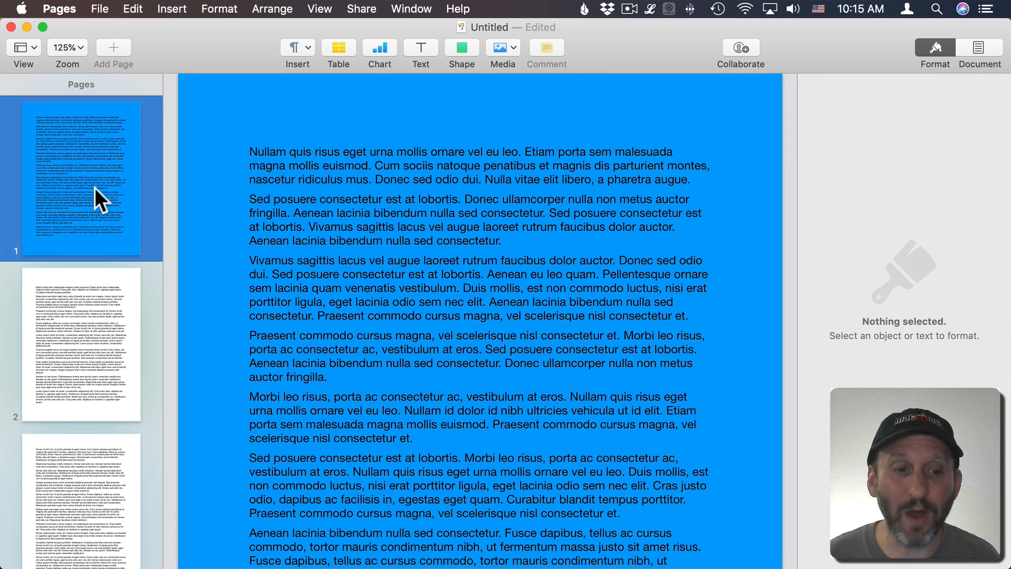
mouse_move(331, 237)
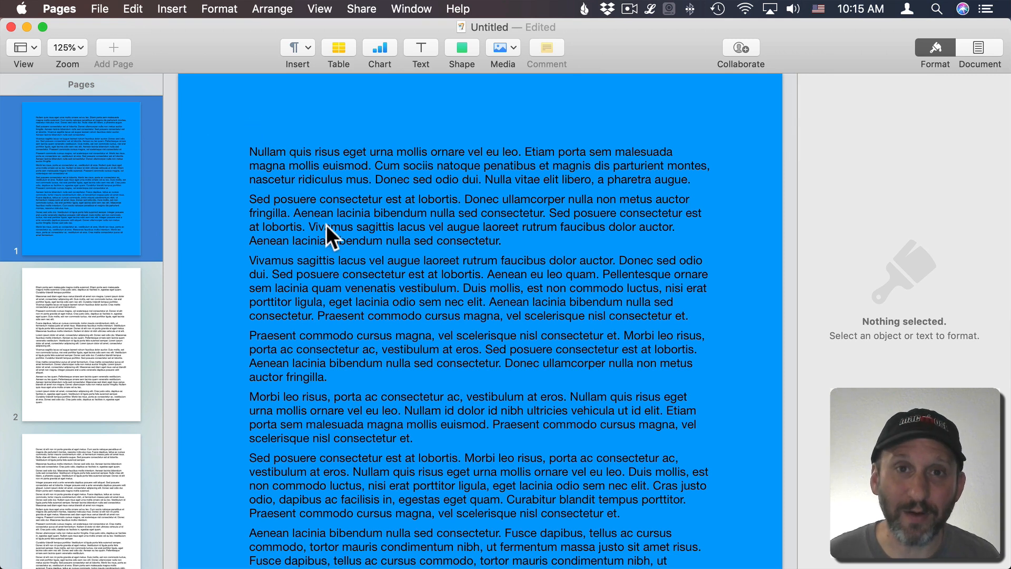